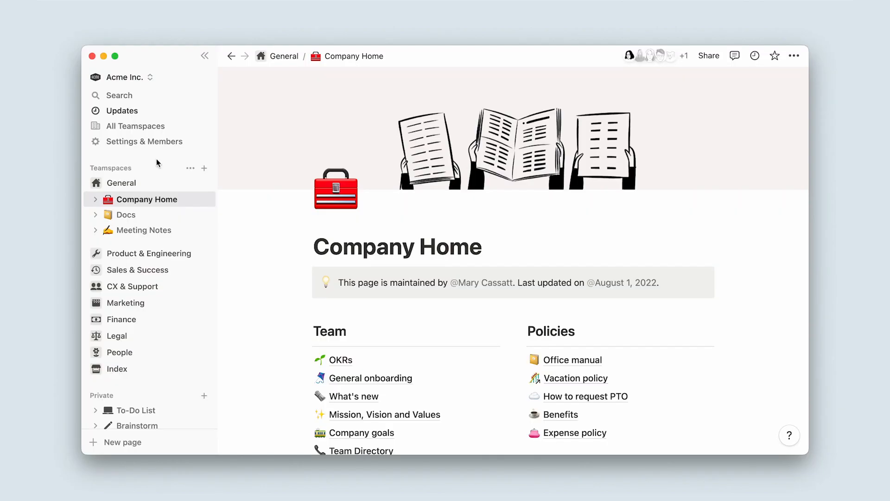
- Browse all teamspaces and view CX & Support's permission and security settings
click(149, 253)
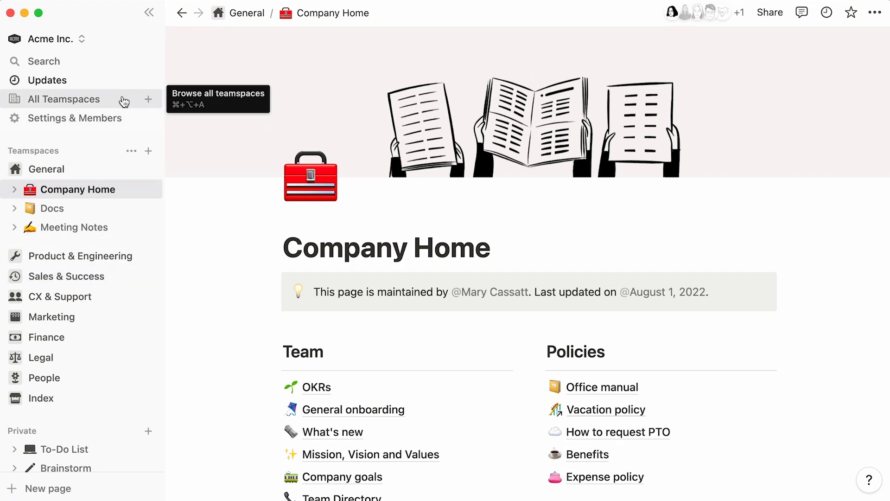
click(64, 100)
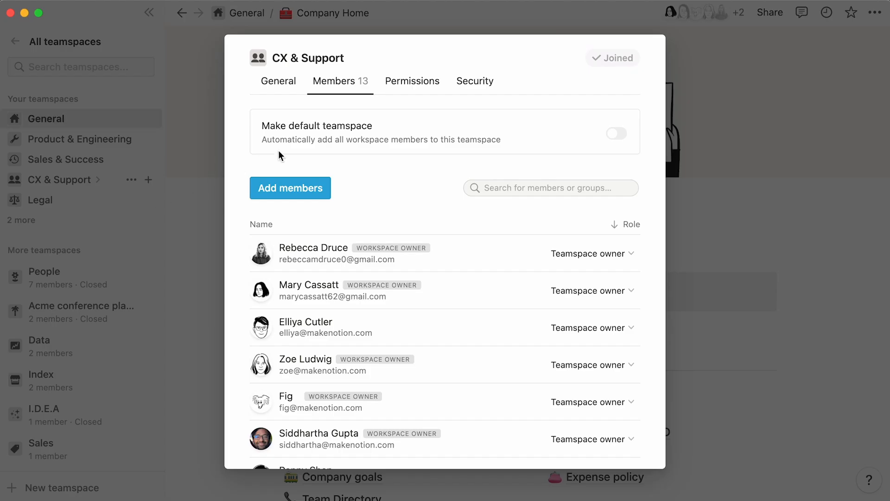
click(412, 80)
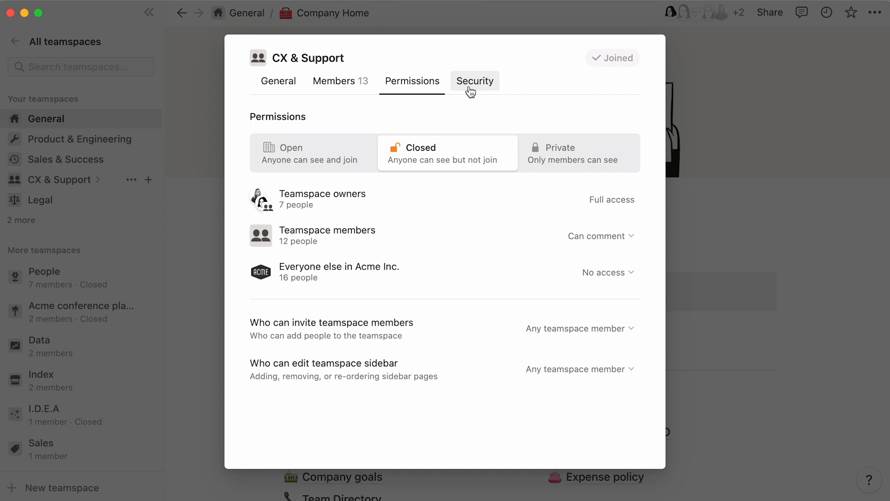
click(474, 81)
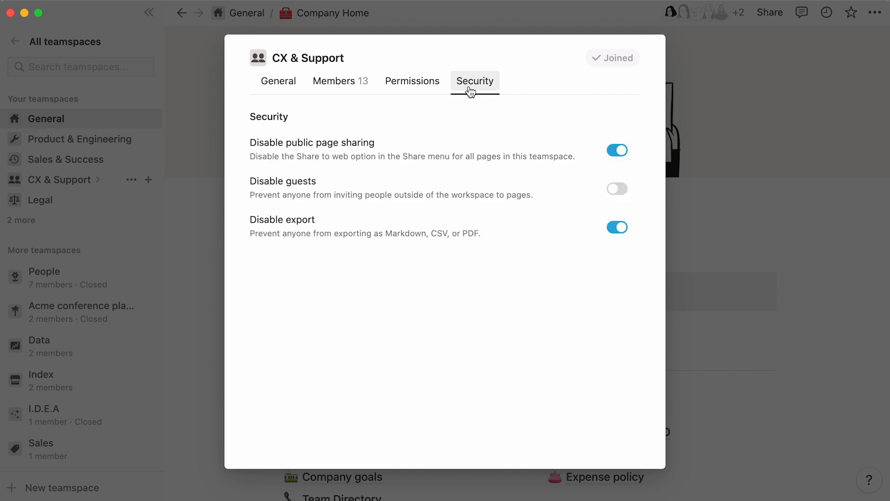
mouse_move(89, 56)
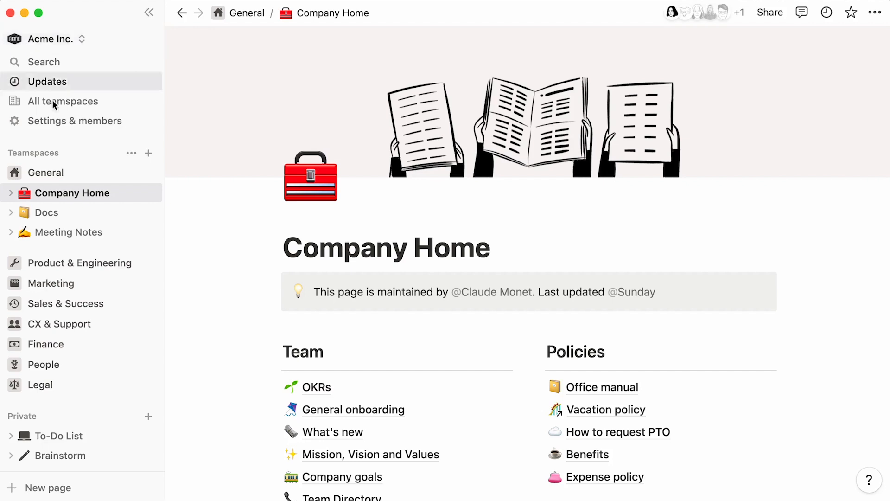
mouse_move(59, 402)
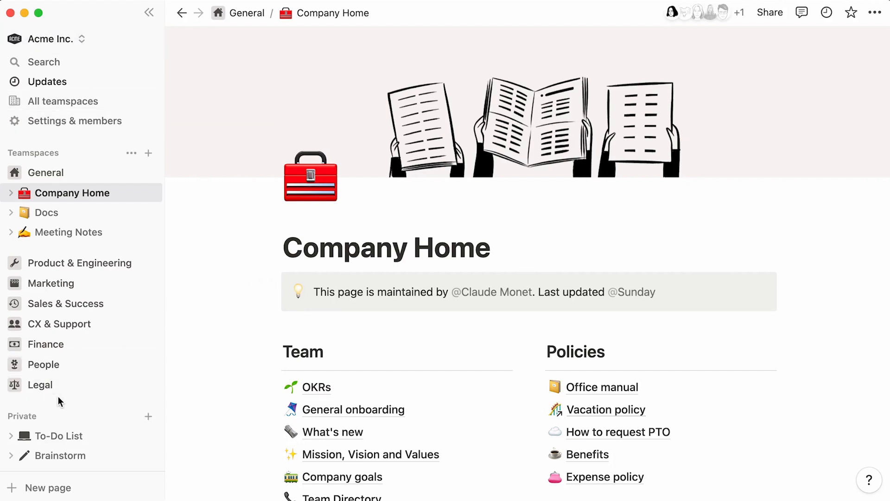
mouse_move(82, 111)
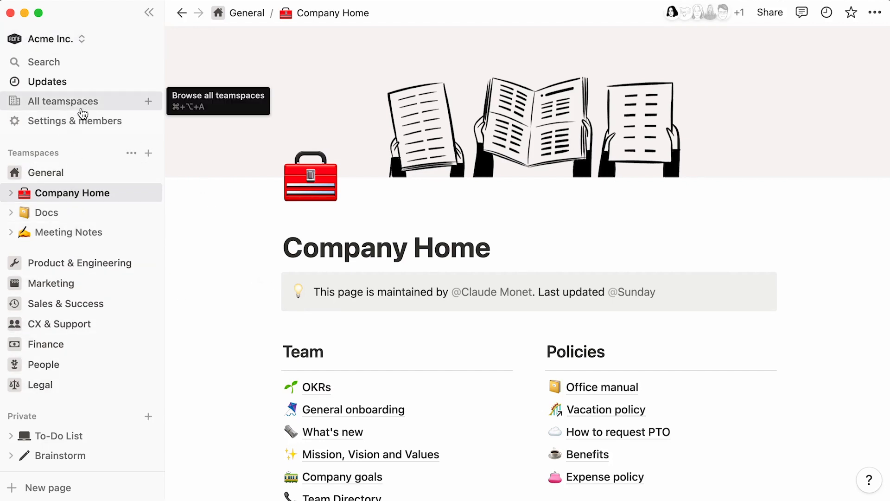
- Review the full teamspace list, then view the workspace's Teamspaces settings
click(63, 101)
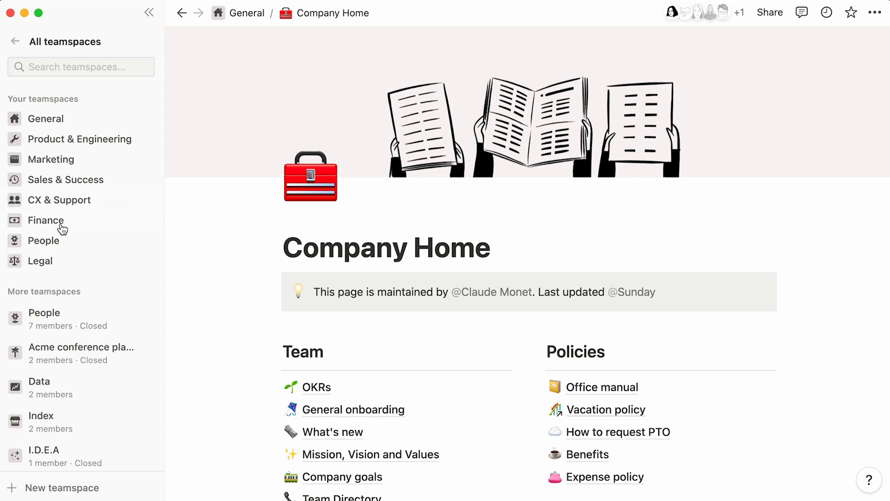
click(79, 140)
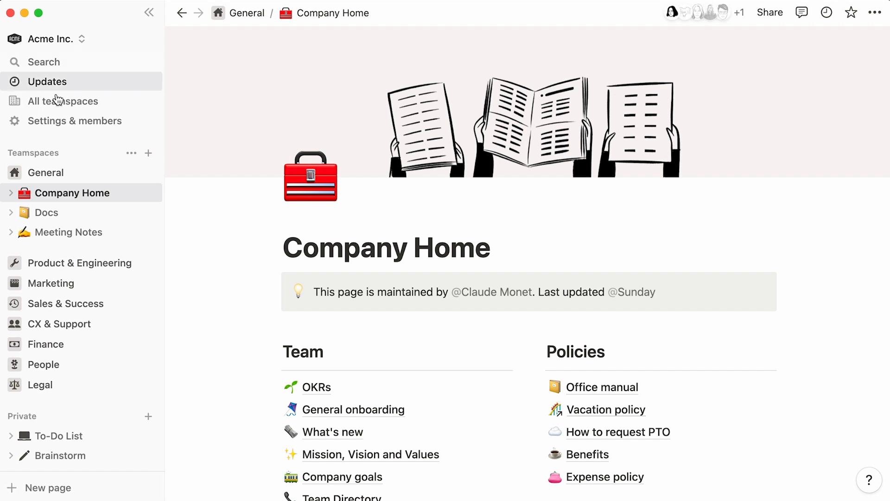
click(74, 121)
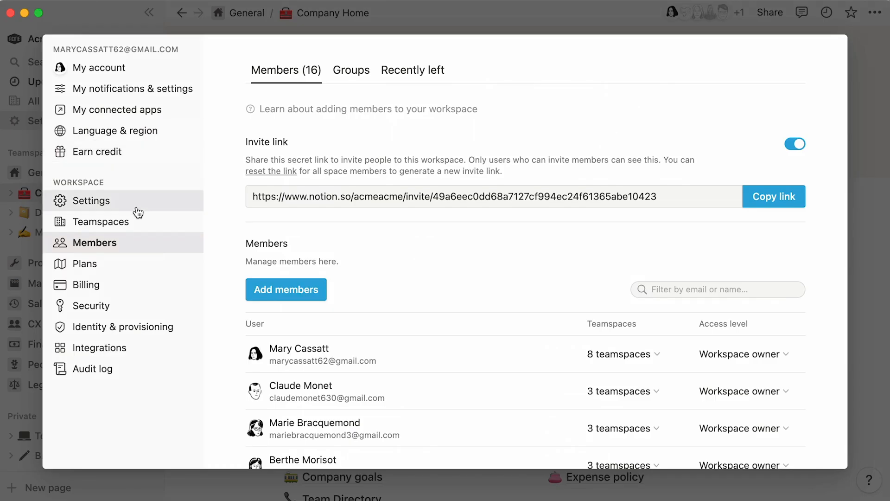
click(101, 222)
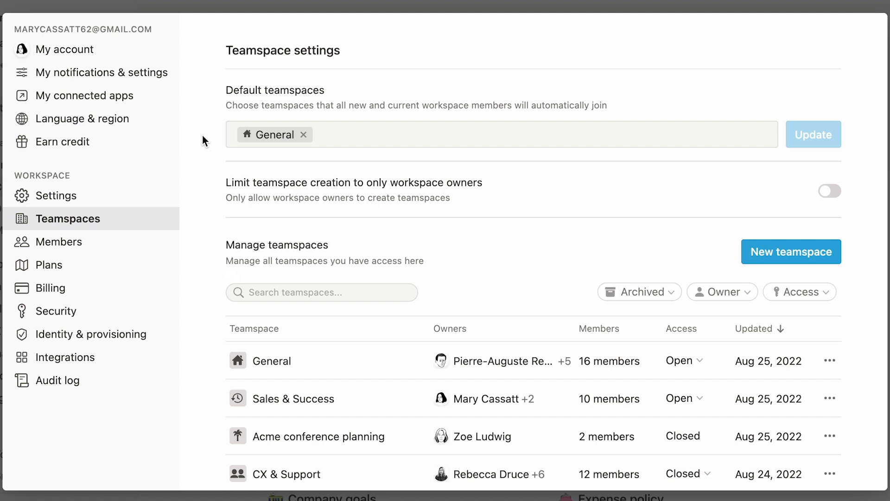
mouse_move(266, 157)
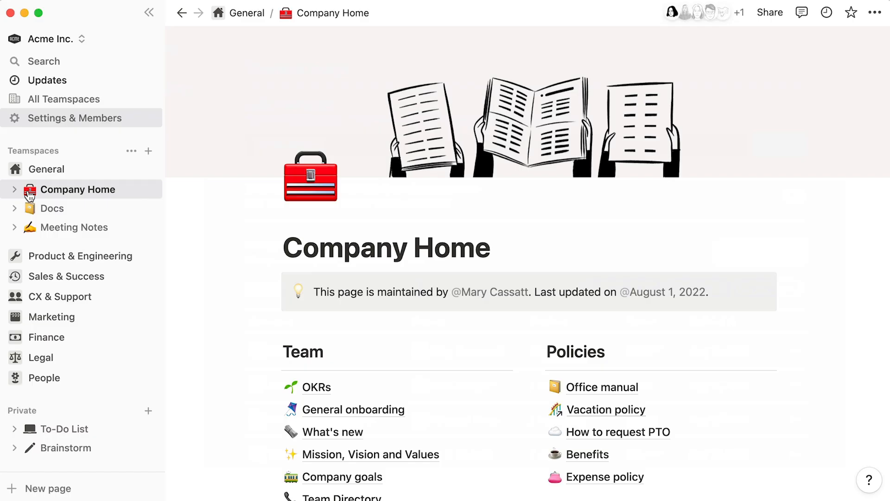
- Scroll past Company Home, open Docs, then open Meeting Notes
scroll(down, 3)
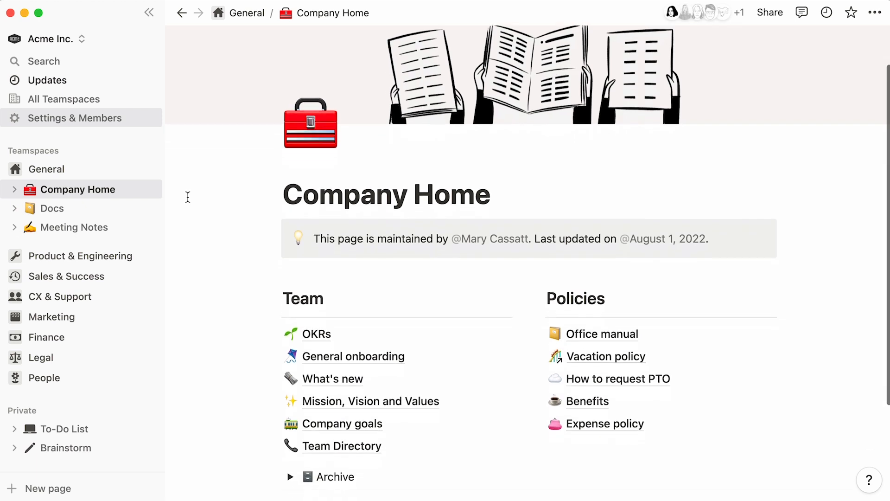
scroll(down, 3)
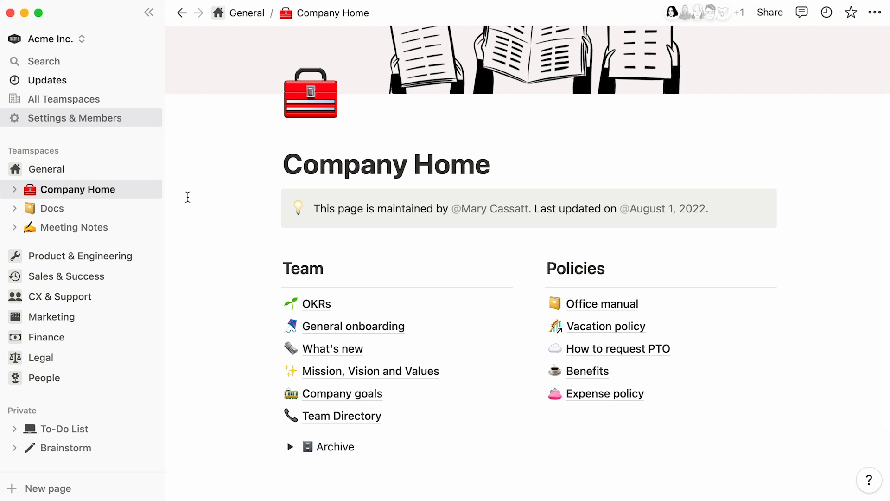
click(51, 208)
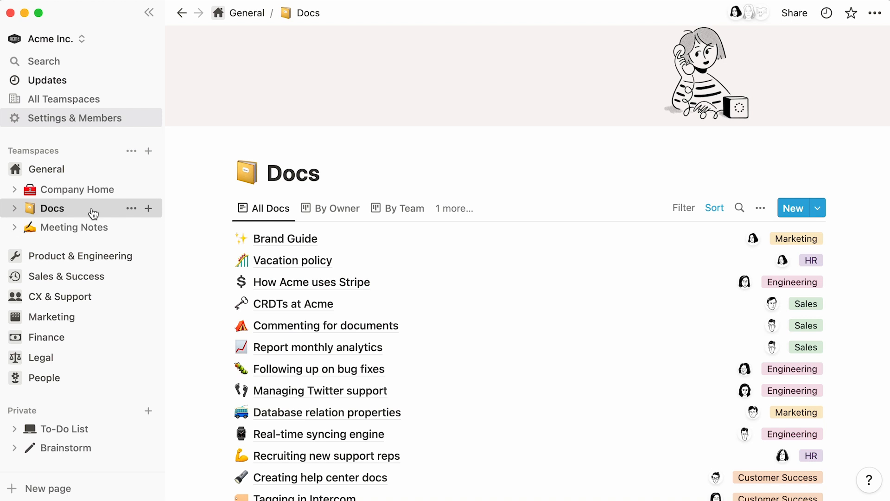
mouse_move(83, 227)
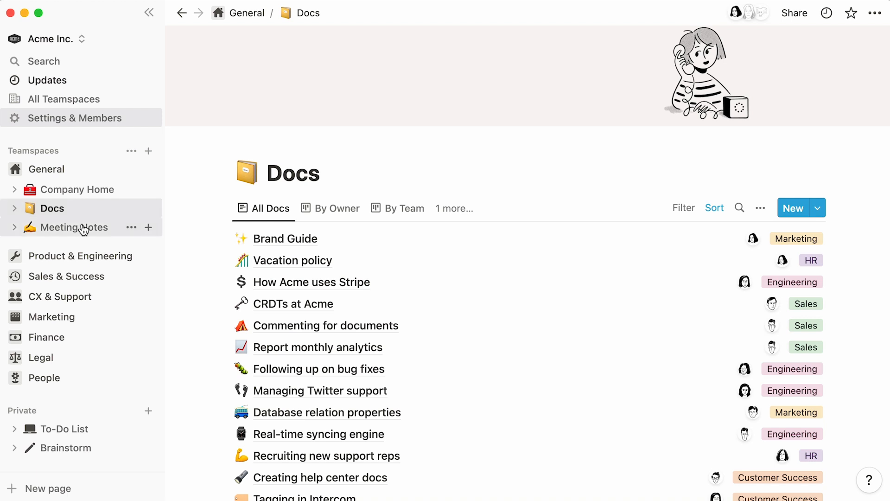
click(74, 227)
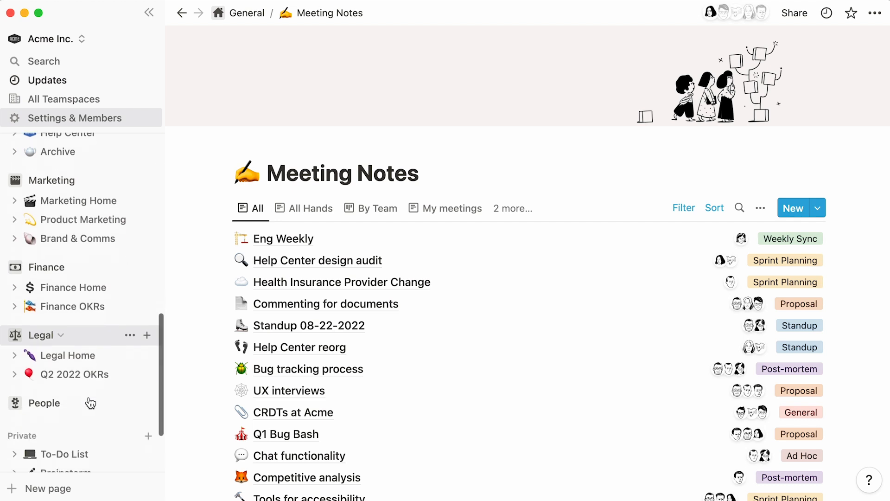
- Expand the People teamspace and open its People Home page
click(44, 403)
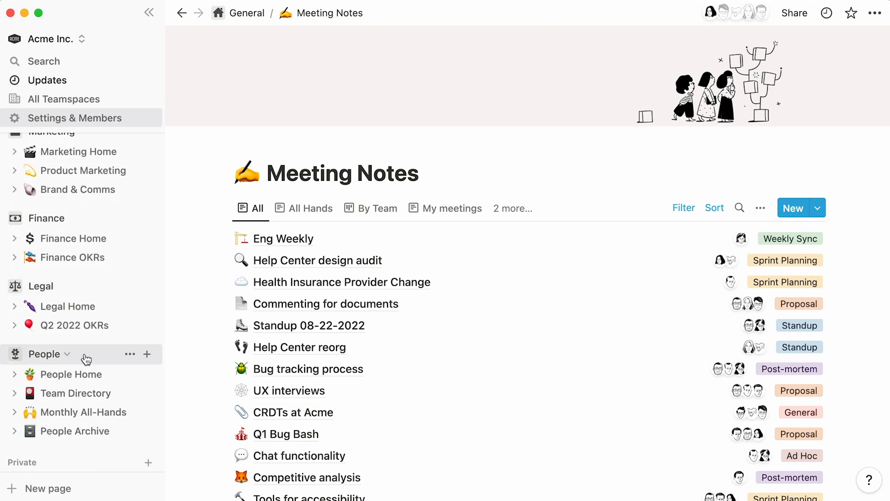
mouse_move(105, 371)
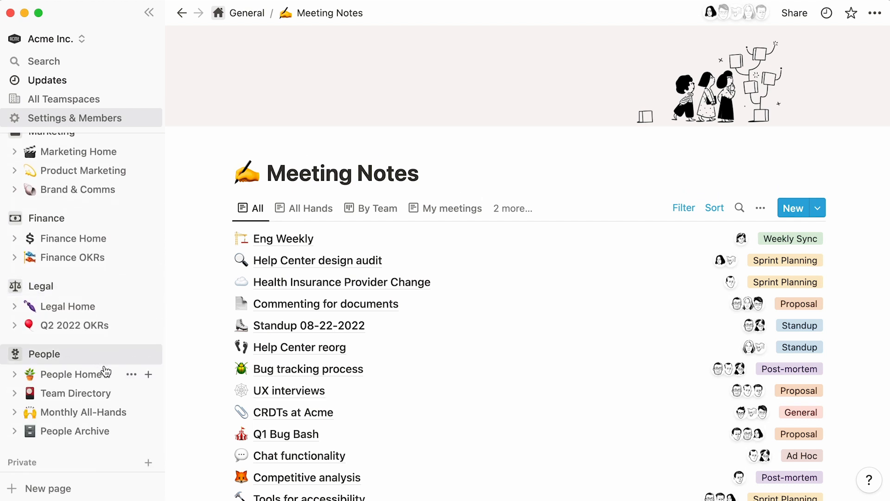
click(71, 374)
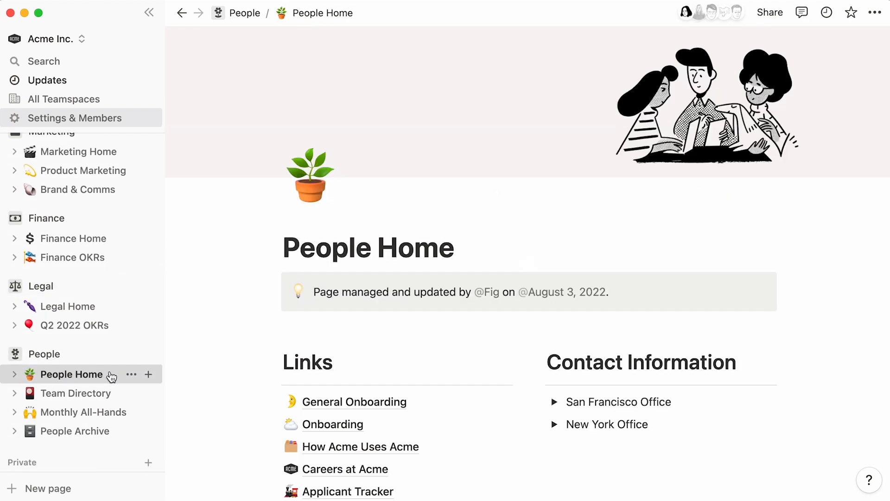
scroll(down, 3)
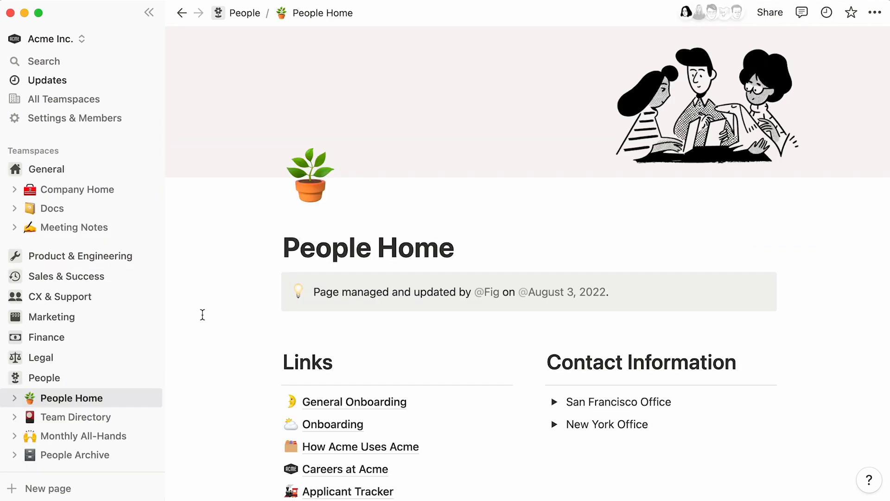
- Open CX Home and unfold Help Center down to the pages under Share pages
click(59, 296)
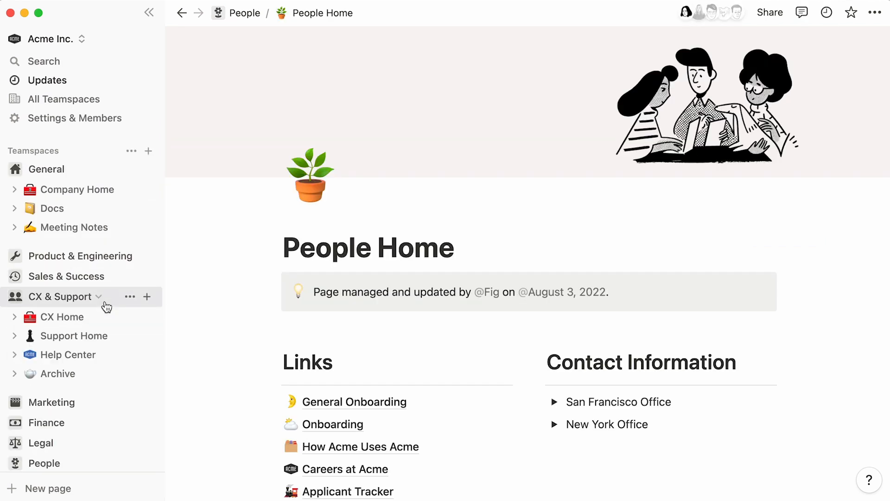
mouse_move(130, 396)
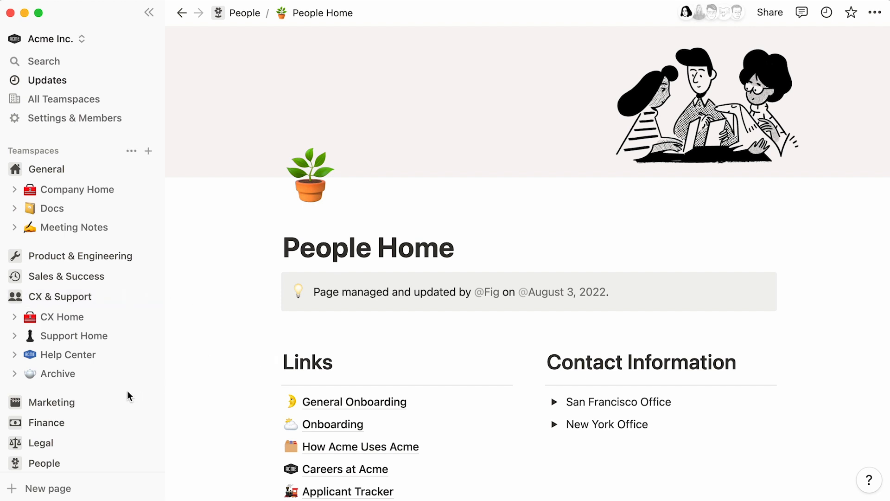
click(62, 317)
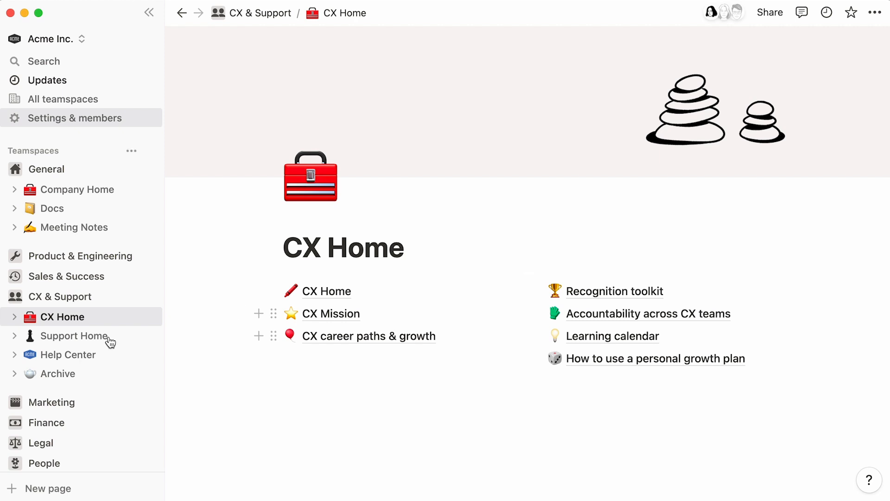
click(13, 355)
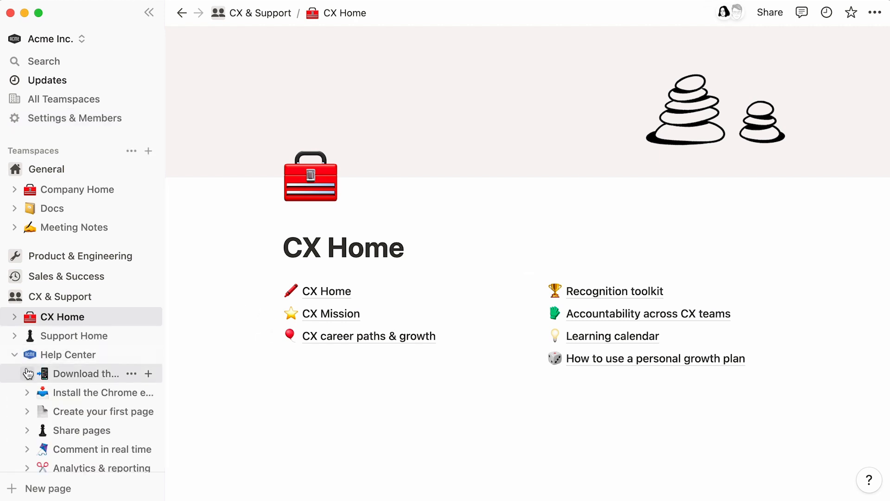
click(25, 374)
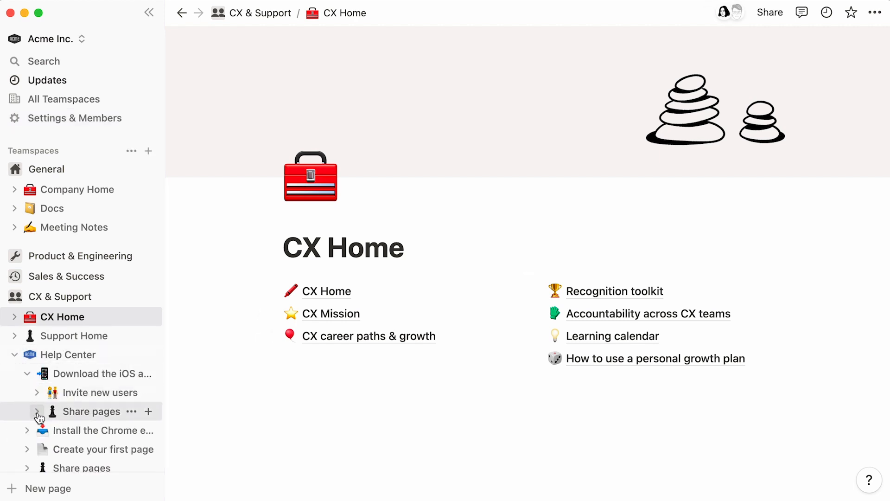
click(35, 411)
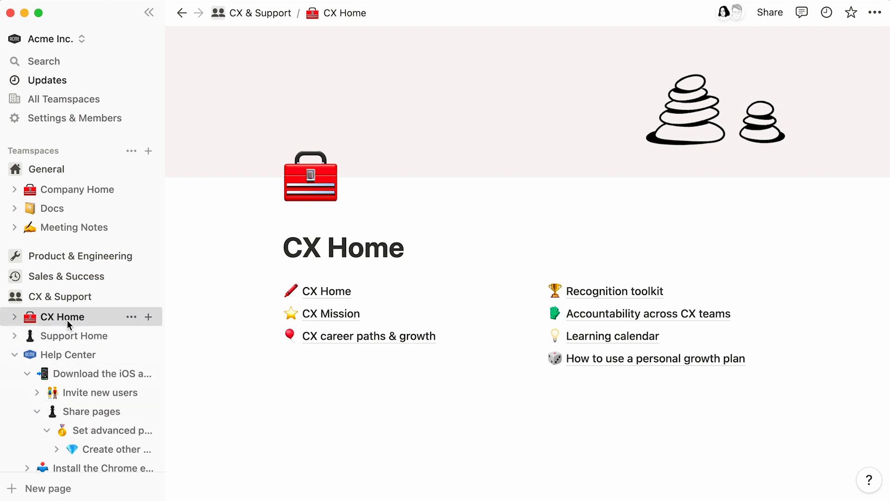
click(369, 336)
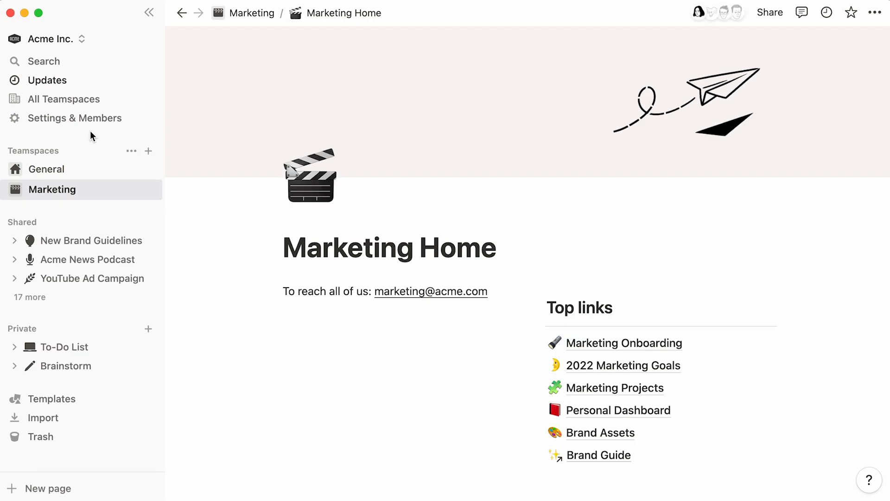
mouse_move(78, 153)
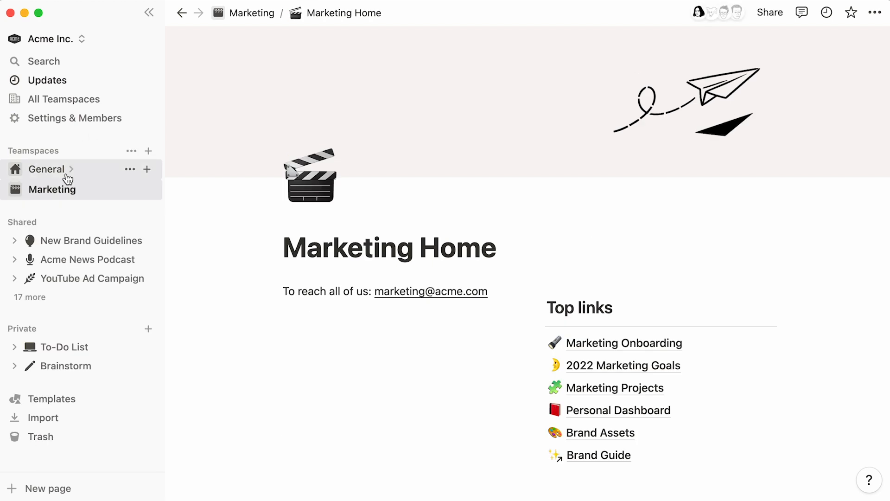
mouse_move(53, 225)
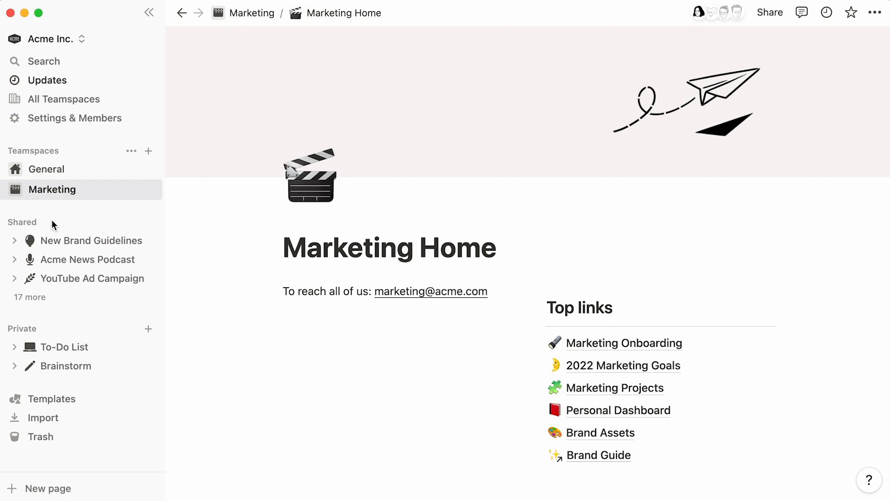
mouse_move(56, 332)
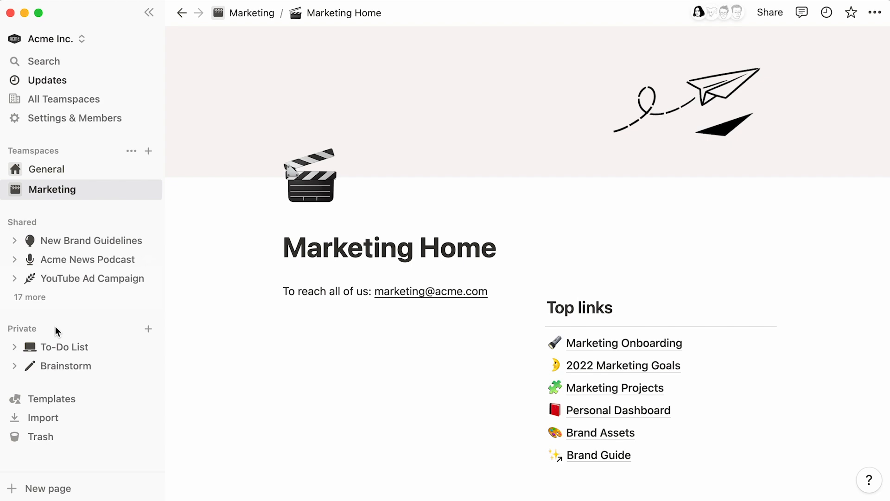
- Open the Teamspaces settings and answer the 'Limit teamspace creation' prompt, leaving it off
click(74, 118)
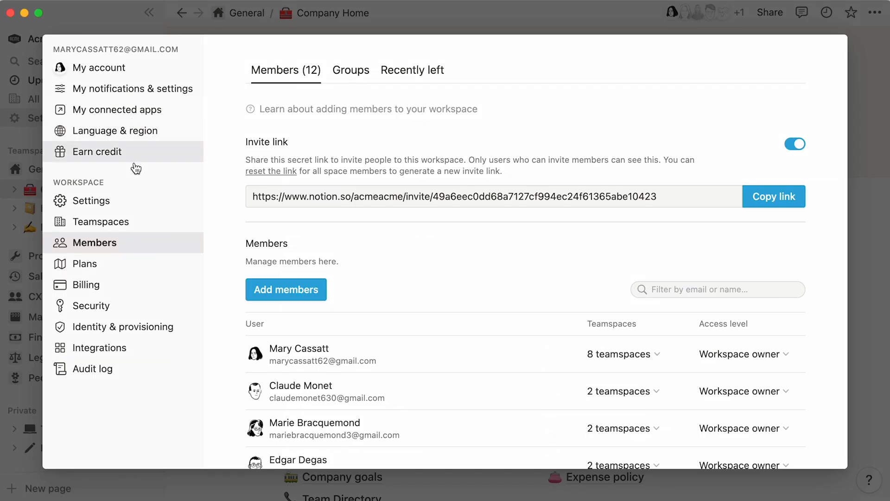
click(101, 222)
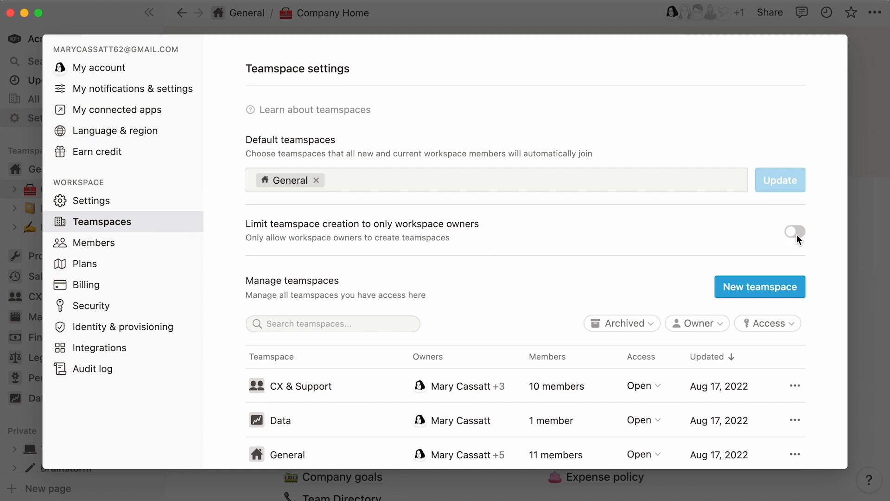
click(794, 231)
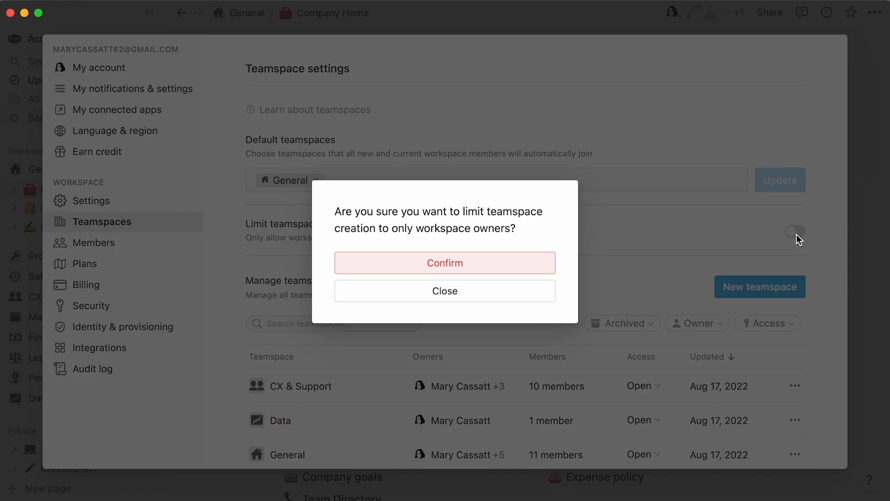
click(445, 291)
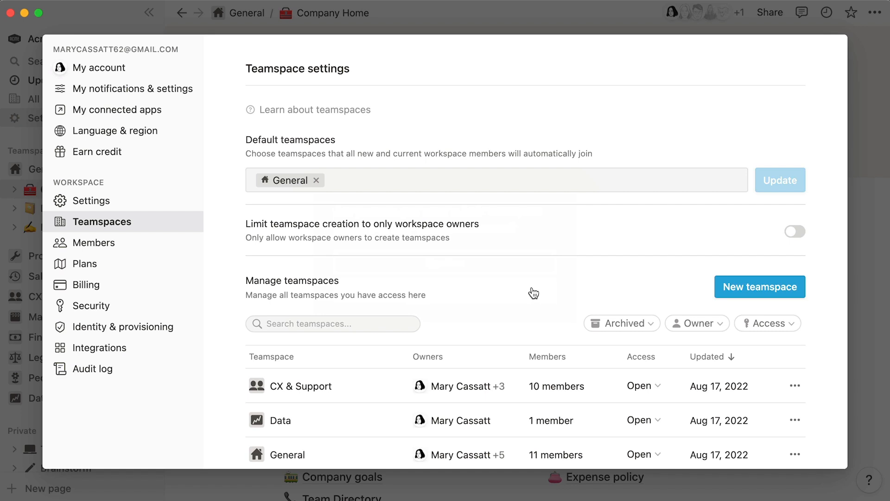
mouse_move(128, 181)
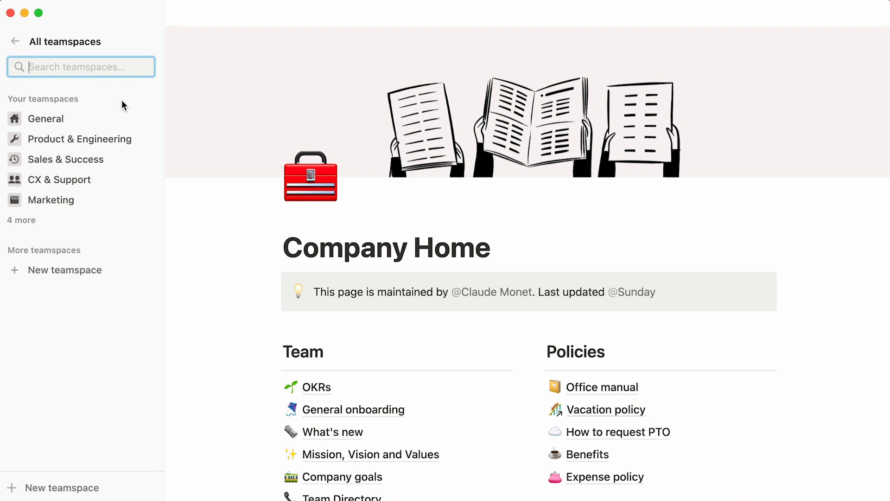
- Start a new teamspace named Data with the description 'All things Data'
click(60, 487)
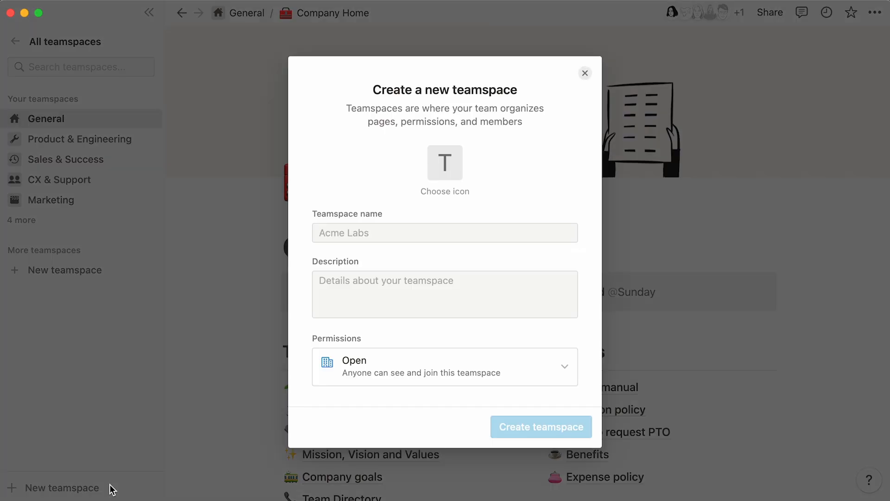
text(Data)
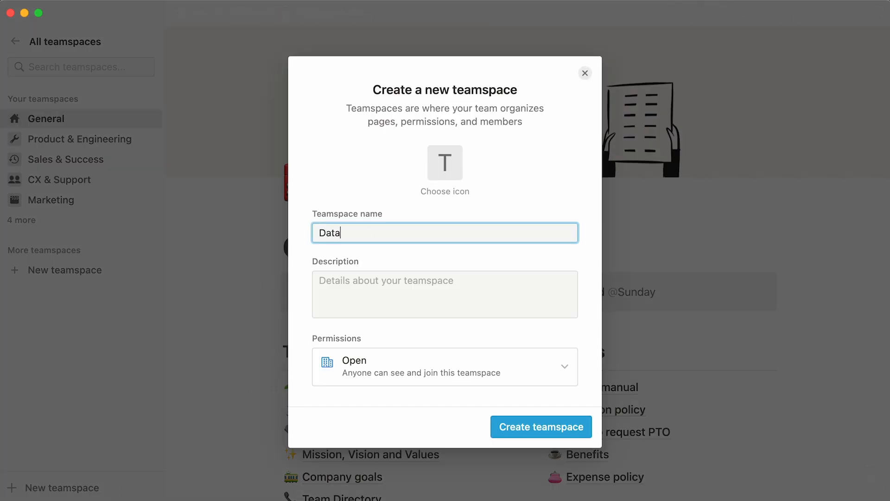
text(All things Data)
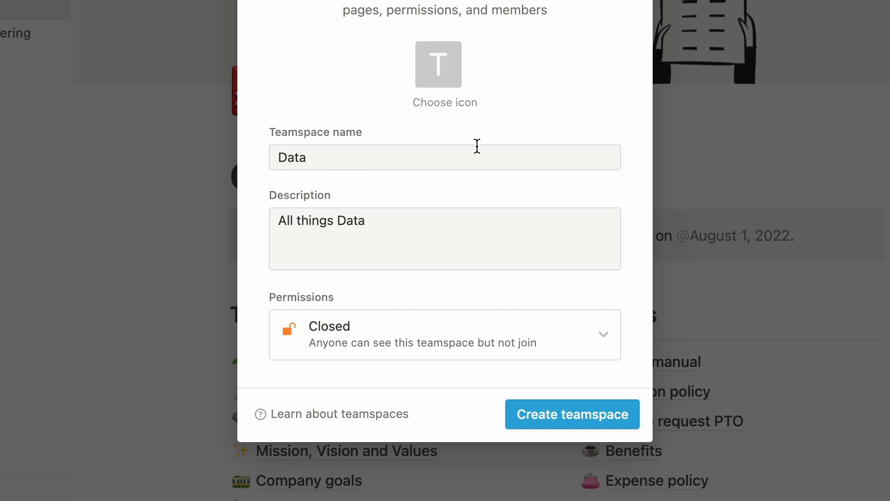
text(Managers)
text(Teamspace for all ma)
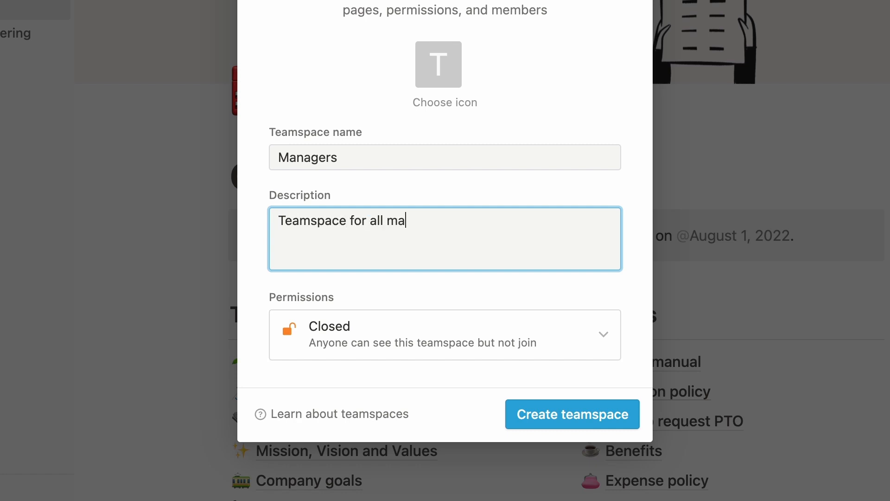
text(nagers at Acme)
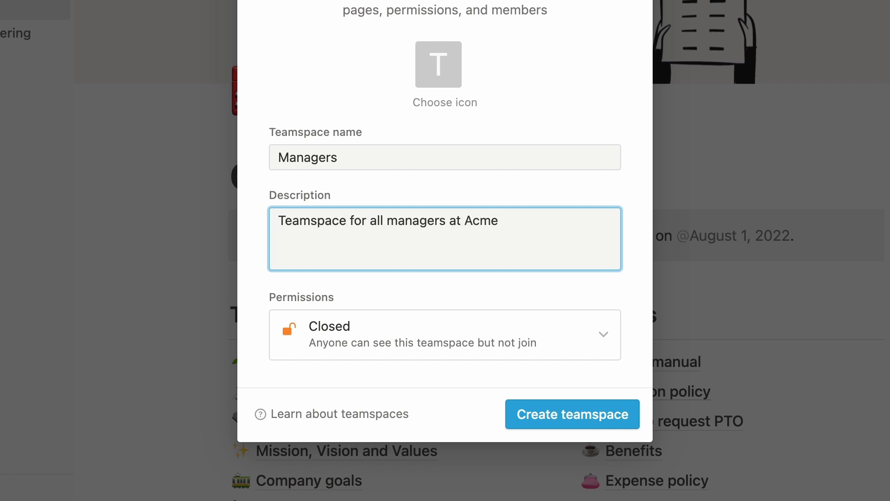
- Set the new teamspace's permissions and search 'graph' to choose a chart icon
click(440, 336)
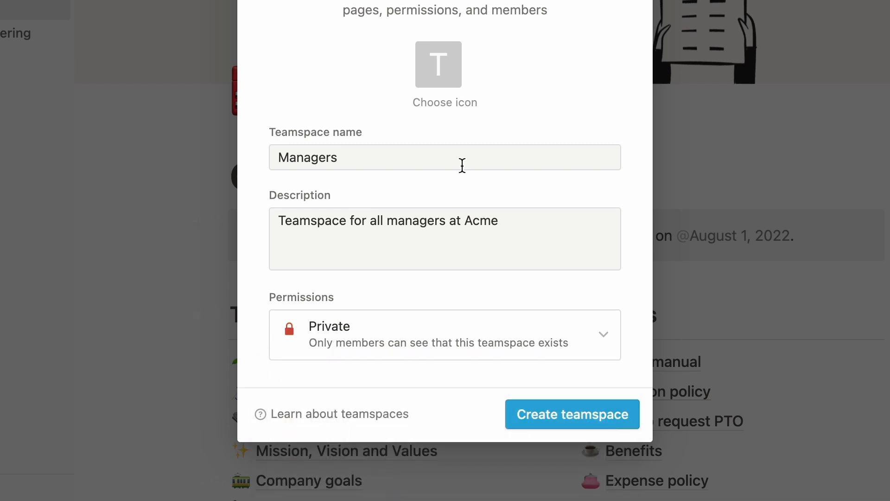
text(Employee)
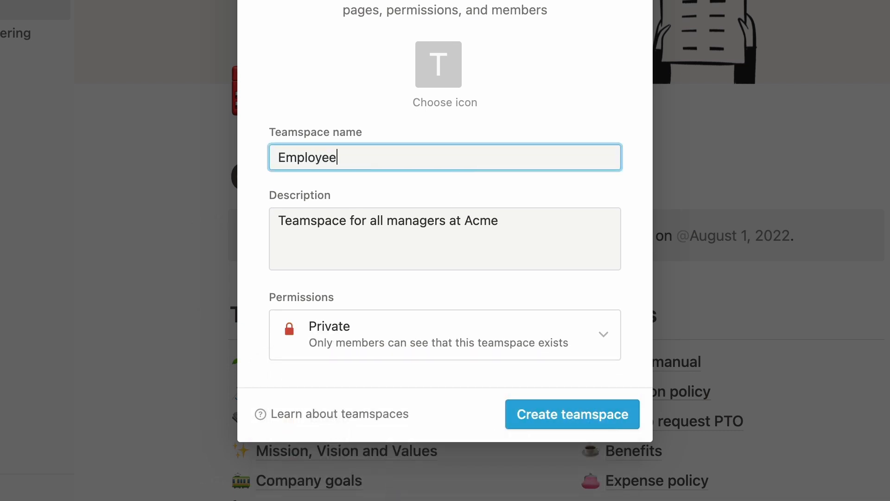
text(feedback)
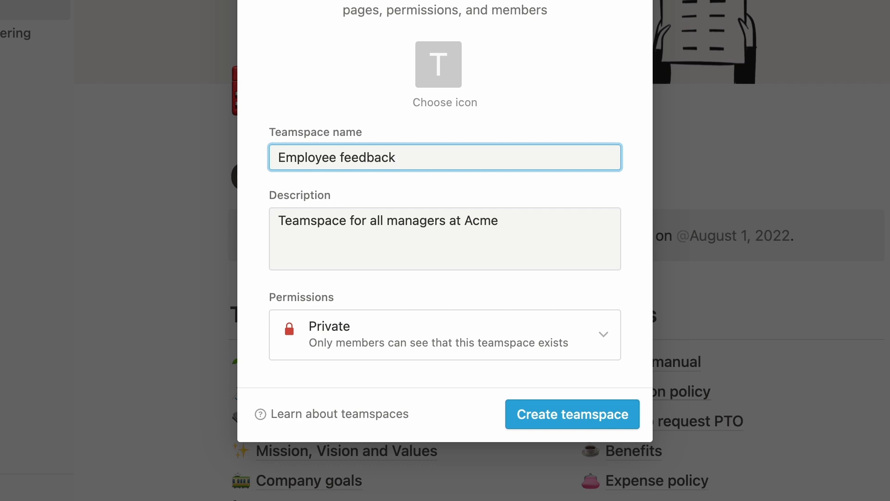
text(360-degree feedback for all Acme employees)
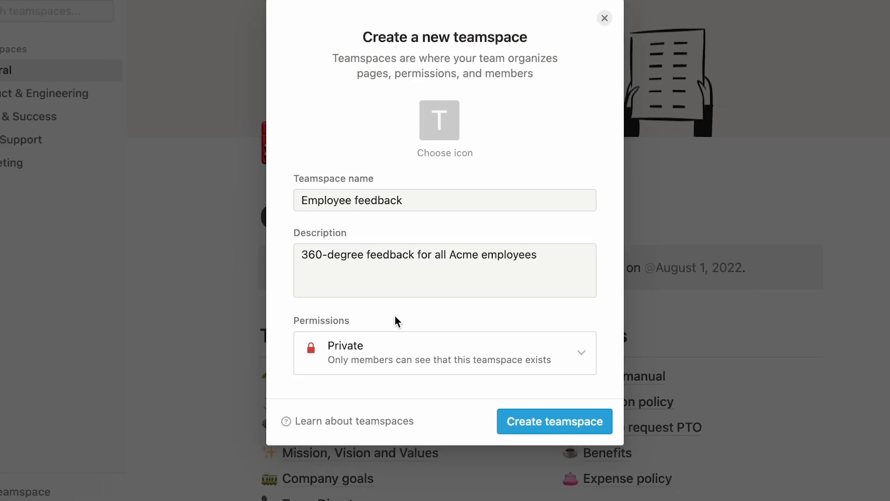
click(439, 120)
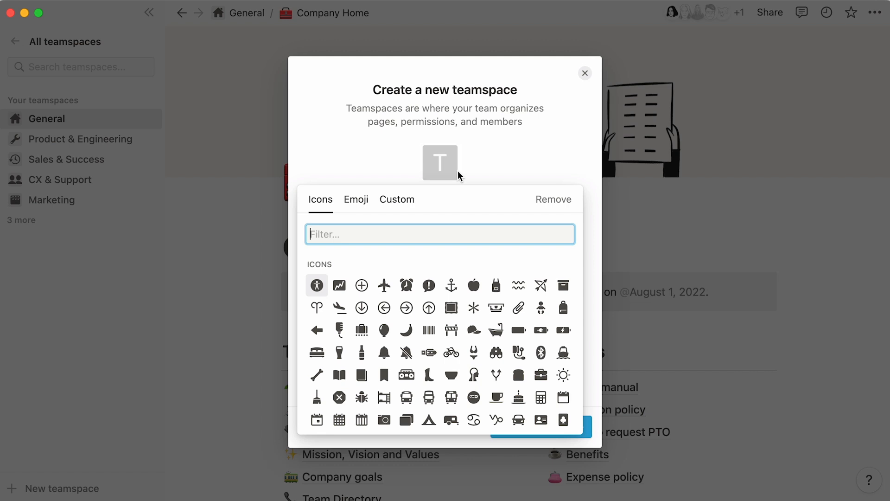
text(graph)
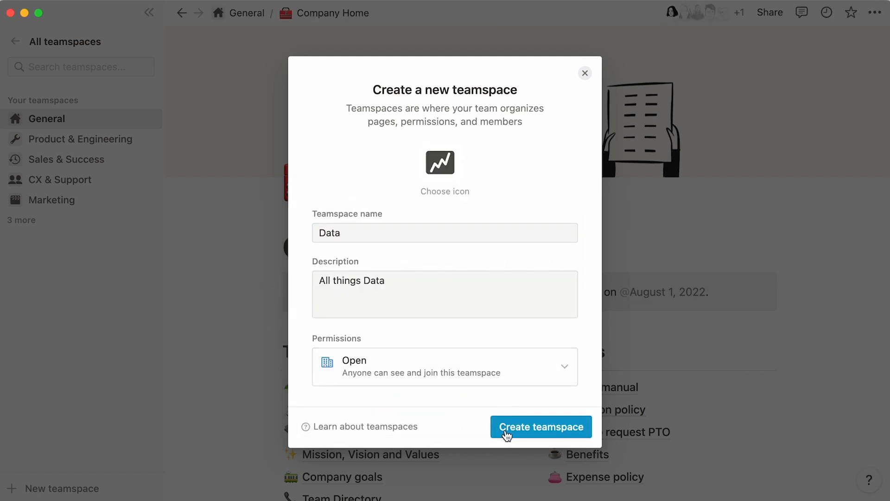
- Create the Data teamspace, add Pierre-Auguste Renoir, and invite 3 members
click(542, 427)
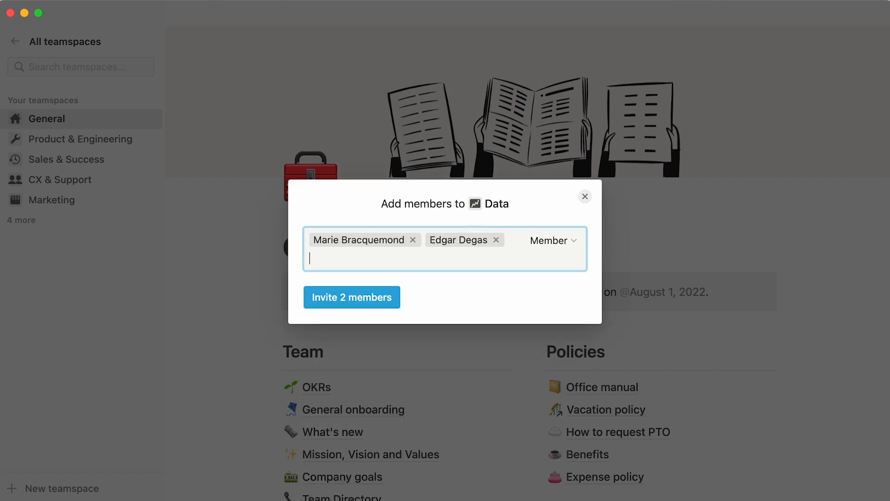
text(Pierre-Auguste Renoir)
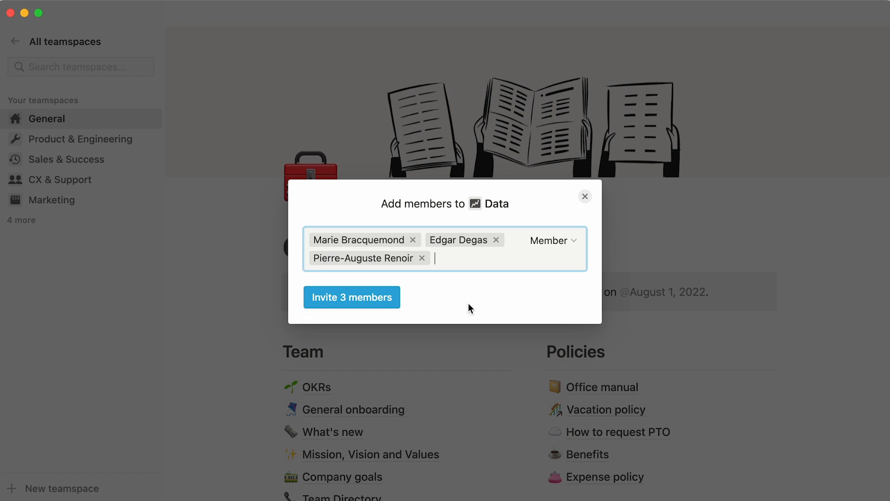
click(553, 240)
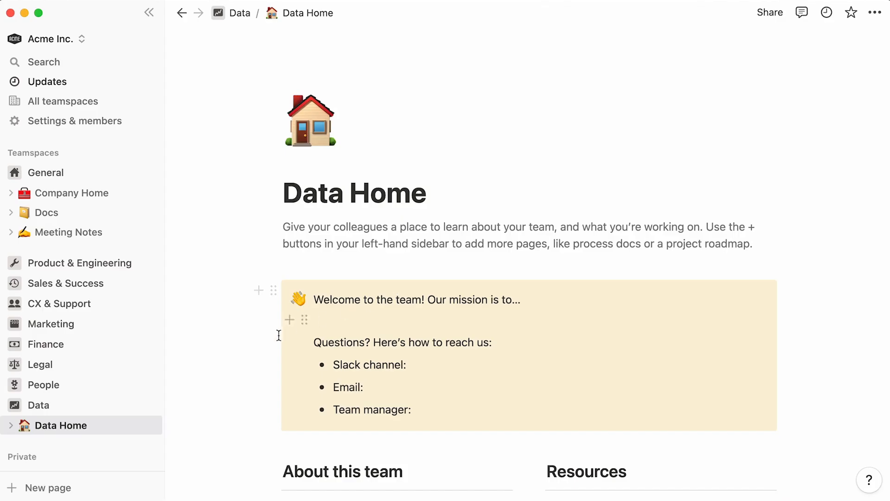
mouse_move(144, 392)
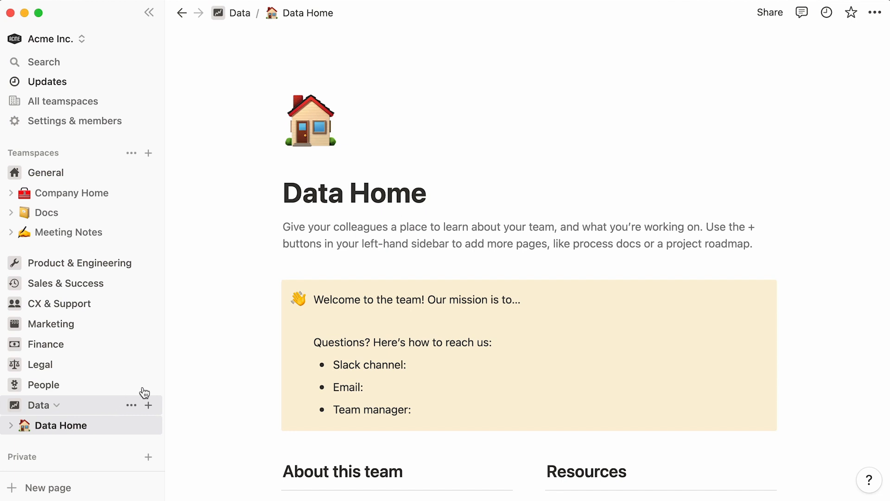
scroll(down, 3)
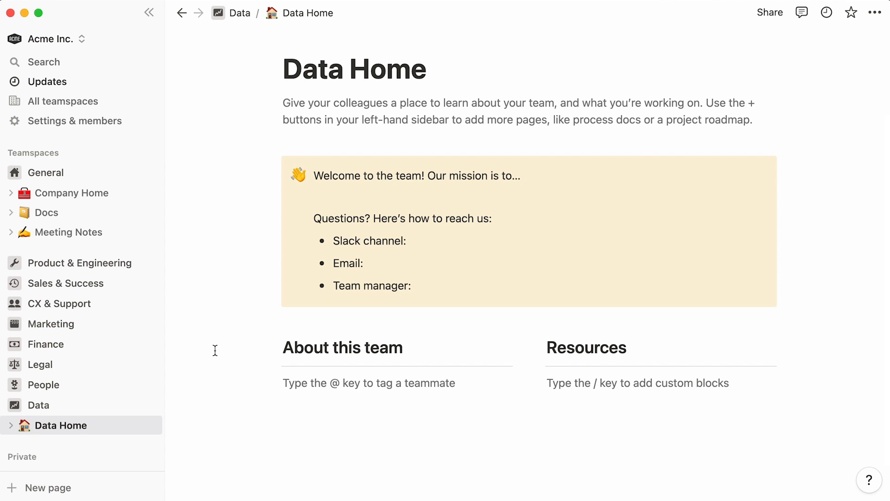
- In the Teamspaces settings, add Marketing as a default teamspace
click(75, 121)
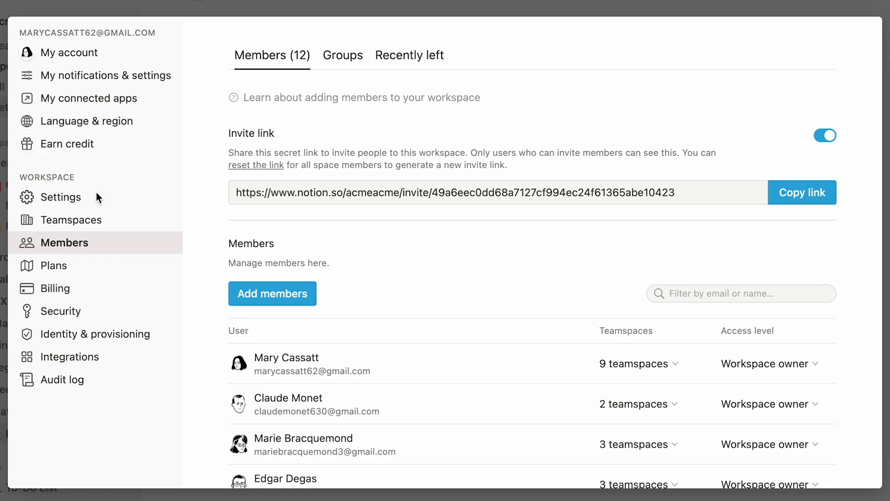
click(71, 220)
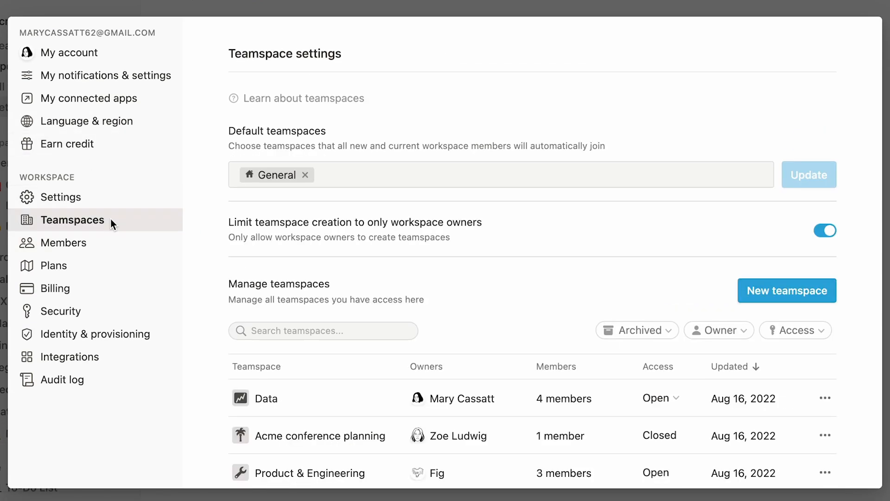
mouse_move(212, 179)
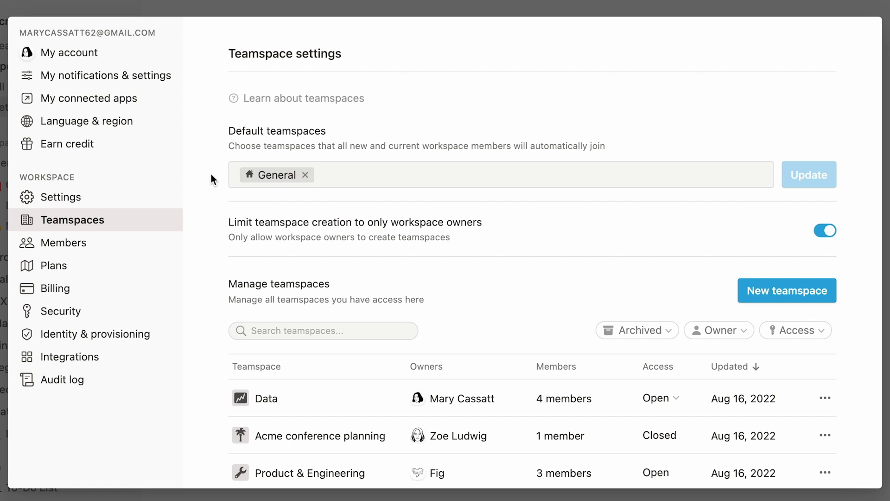
click(351, 179)
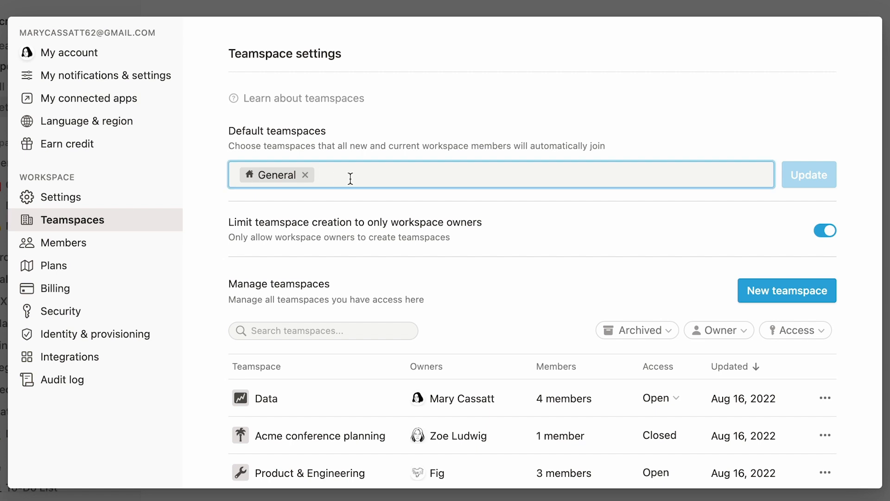
text(marketing)
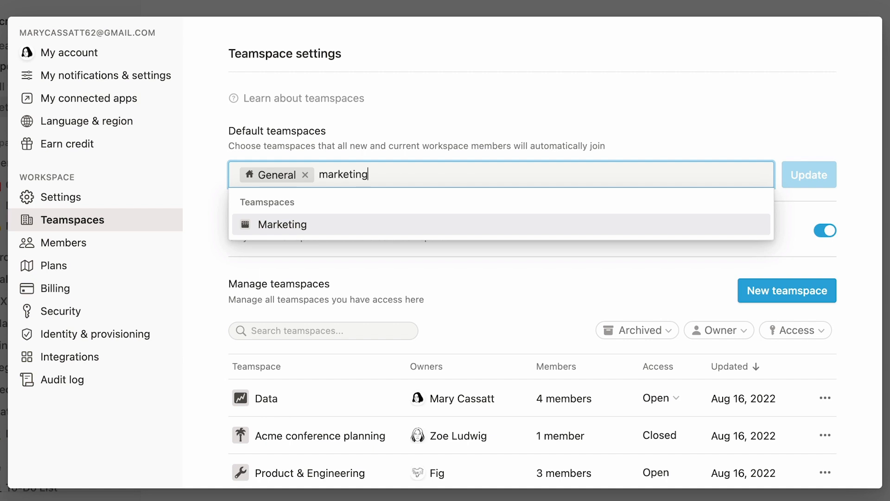
click(282, 224)
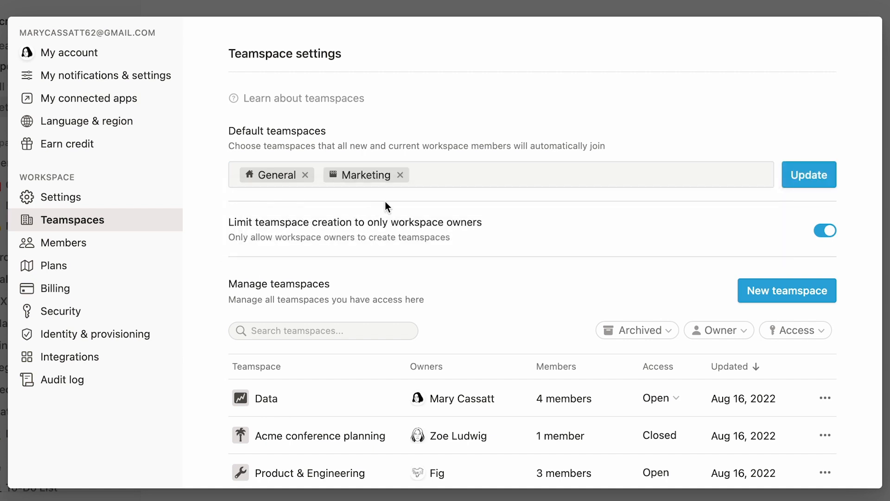
- Add then remove Data, and save Marketing and General as defaults
text(data)
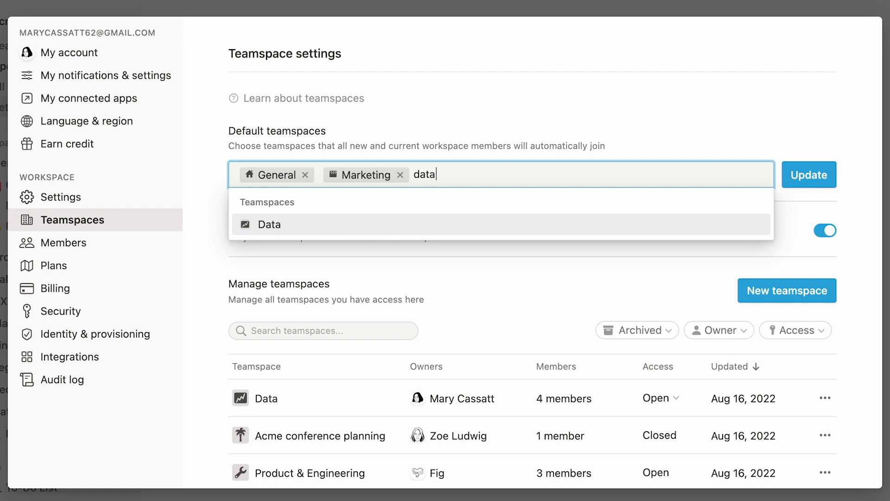
click(269, 224)
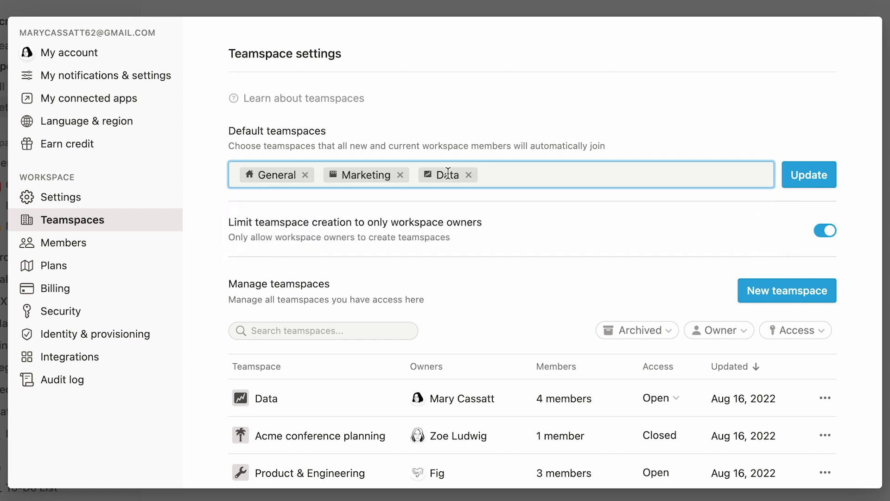
click(468, 175)
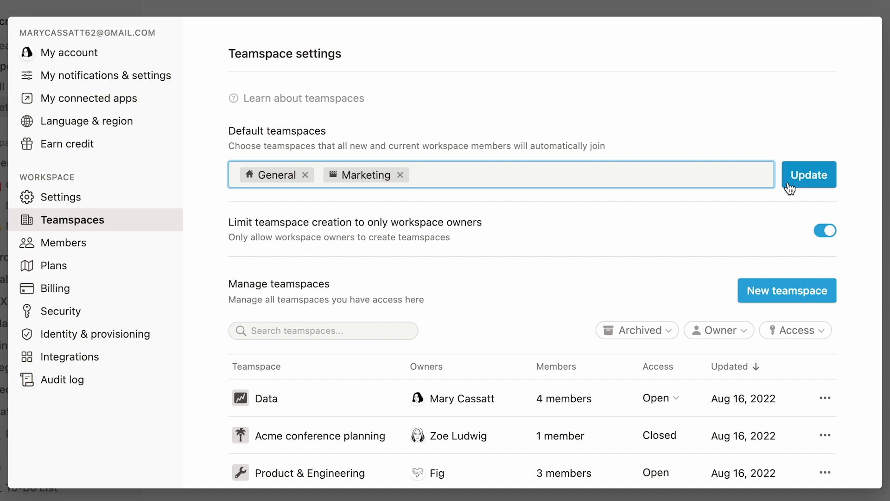
click(808, 174)
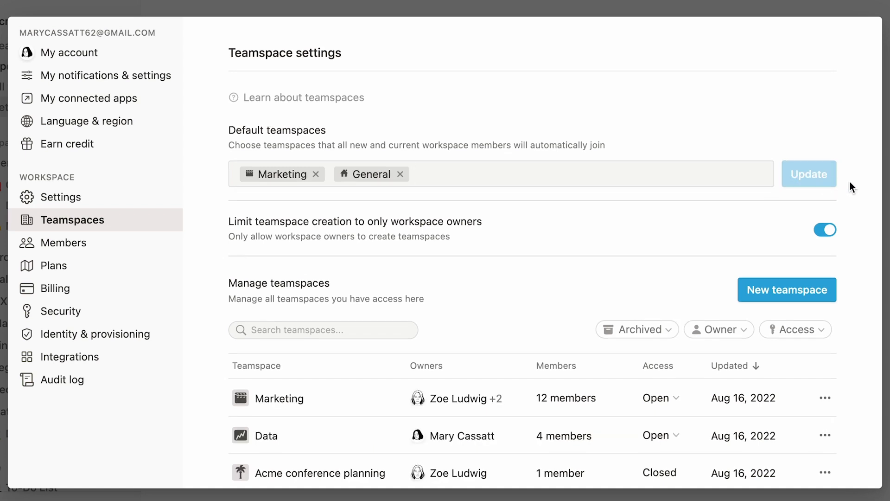
- View the Data teamspace's access options under Manage teamspaces without changing them
scroll(down, 3)
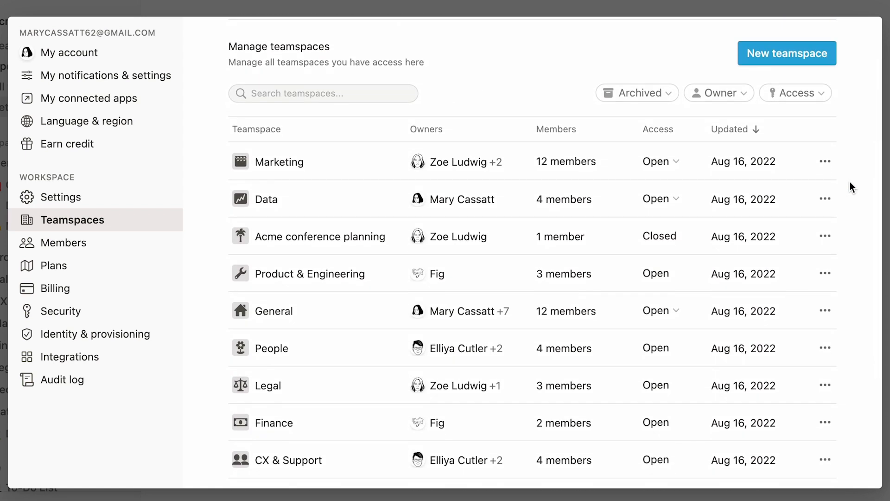
mouse_move(681, 208)
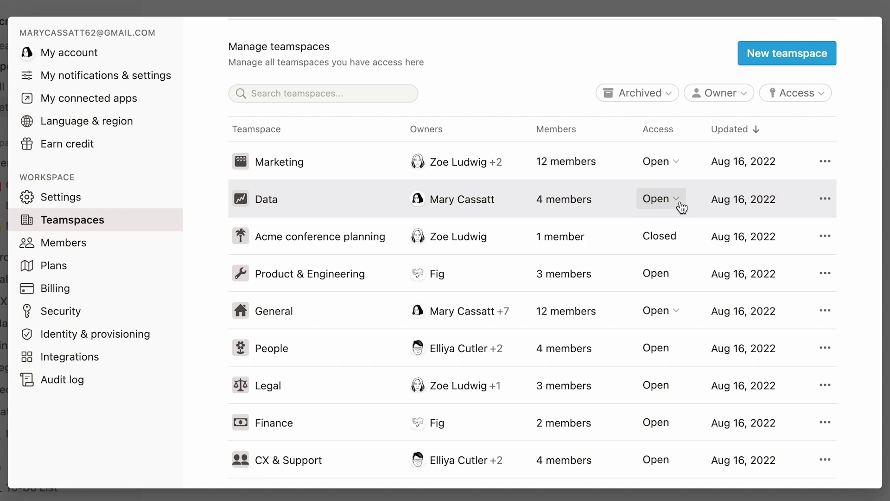
click(661, 199)
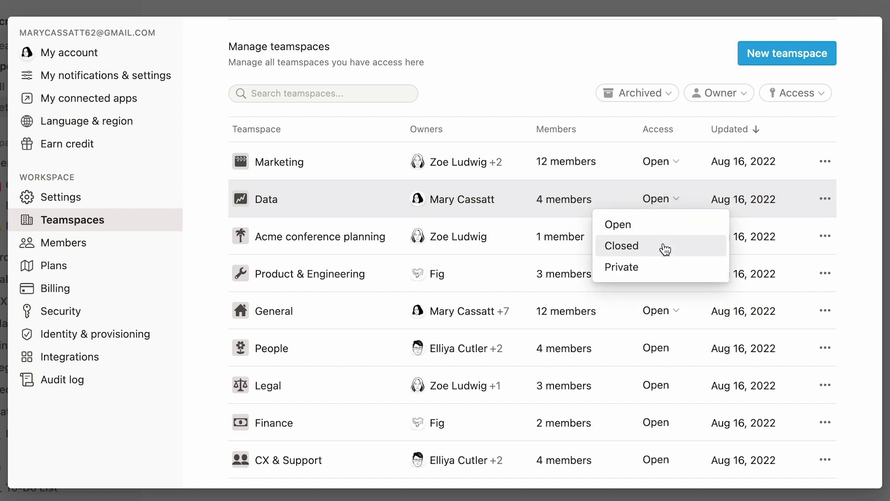
mouse_move(668, 270)
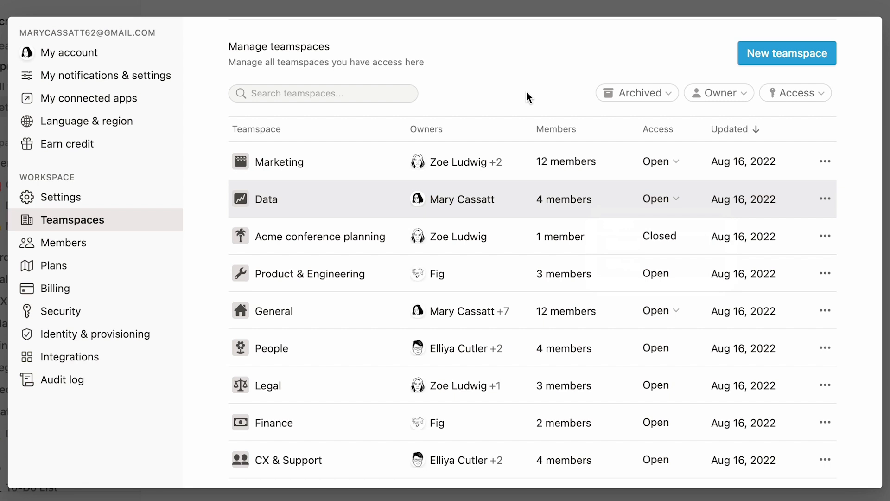
mouse_move(506, 101)
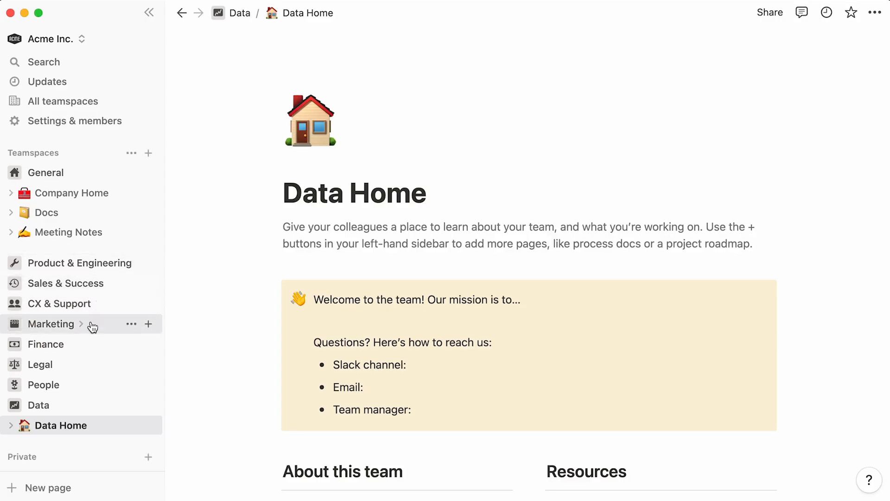
- Set Marketing's 'Everyone else in Acme Inc.' permission to Can comment
click(131, 324)
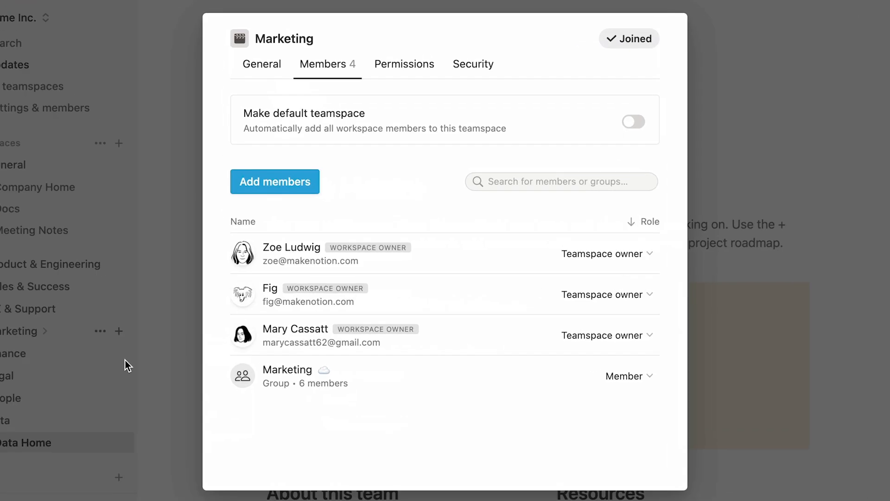
mouse_move(385, 89)
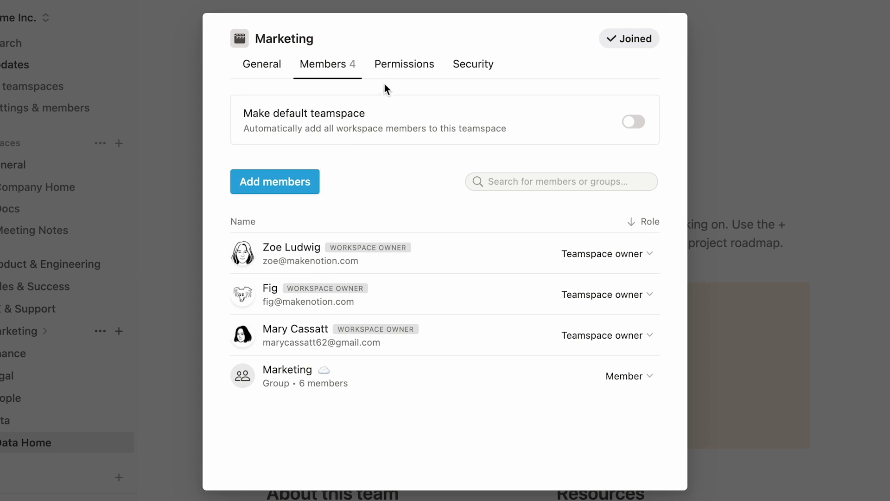
click(404, 64)
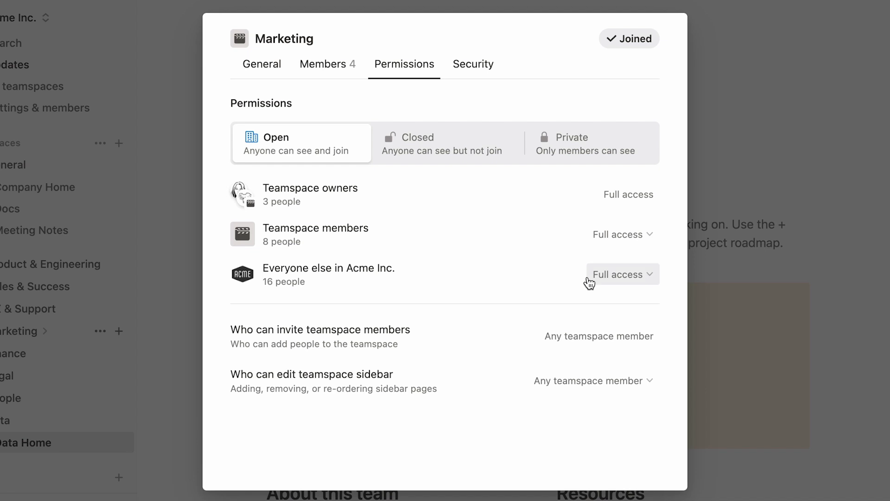
click(622, 274)
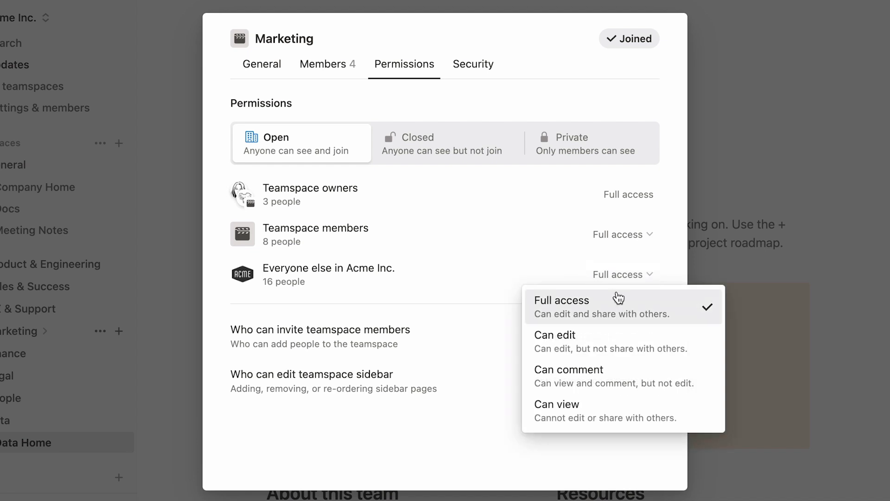
mouse_move(629, 344)
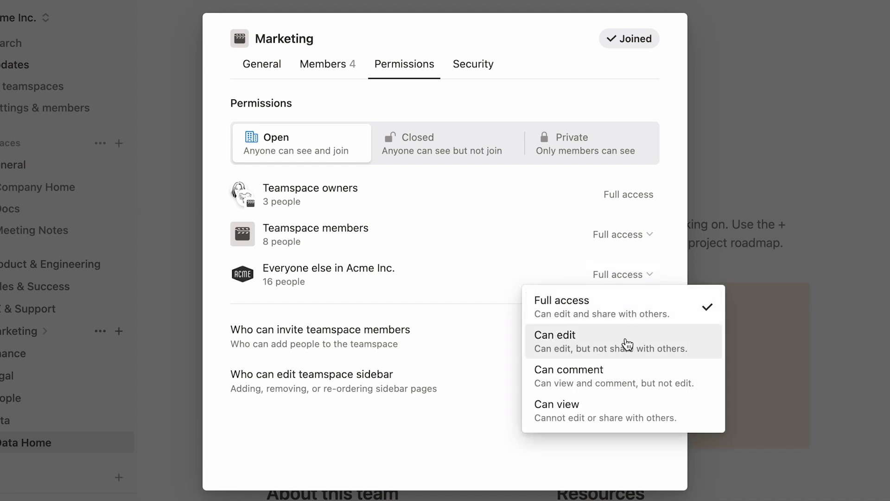
mouse_move(635, 405)
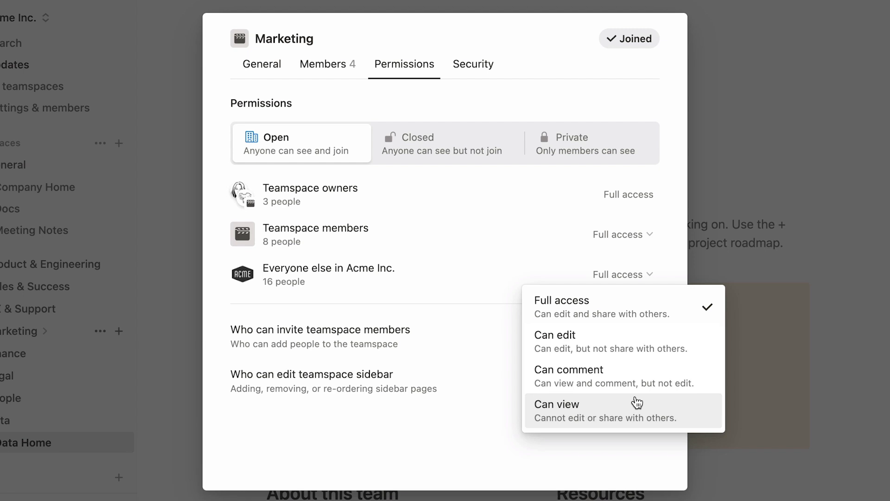
mouse_move(650, 375)
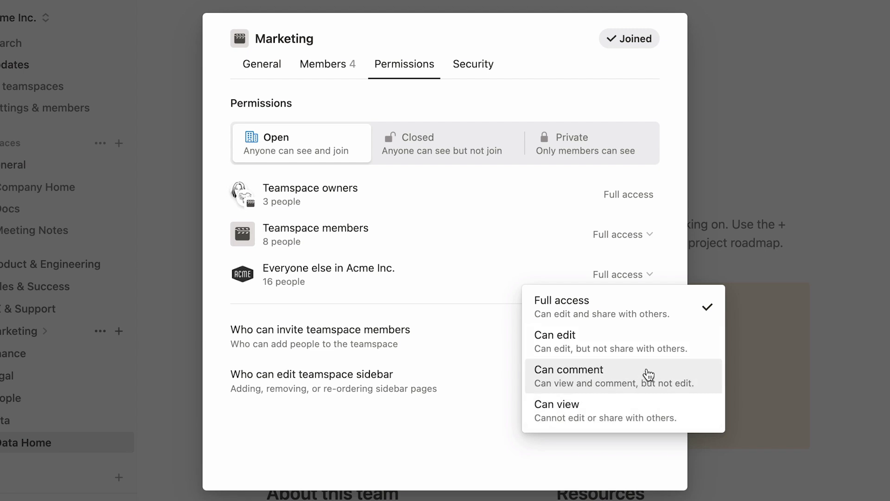
click(569, 370)
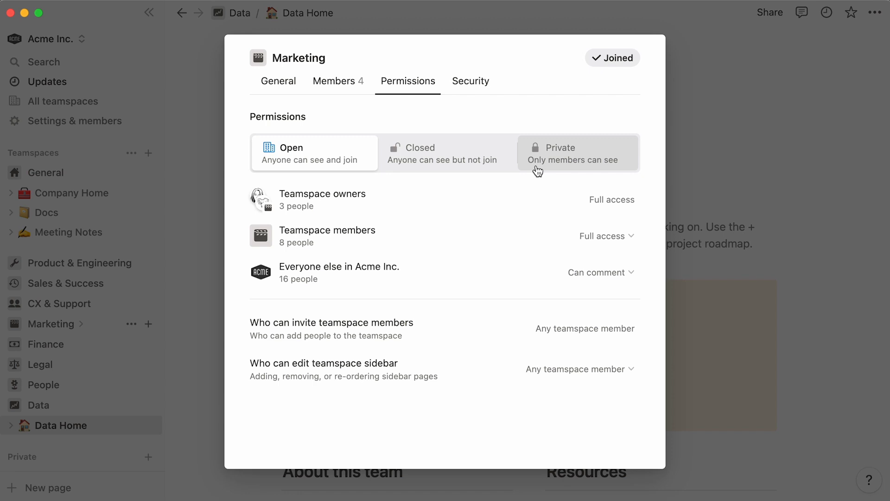
mouse_move(109, 324)
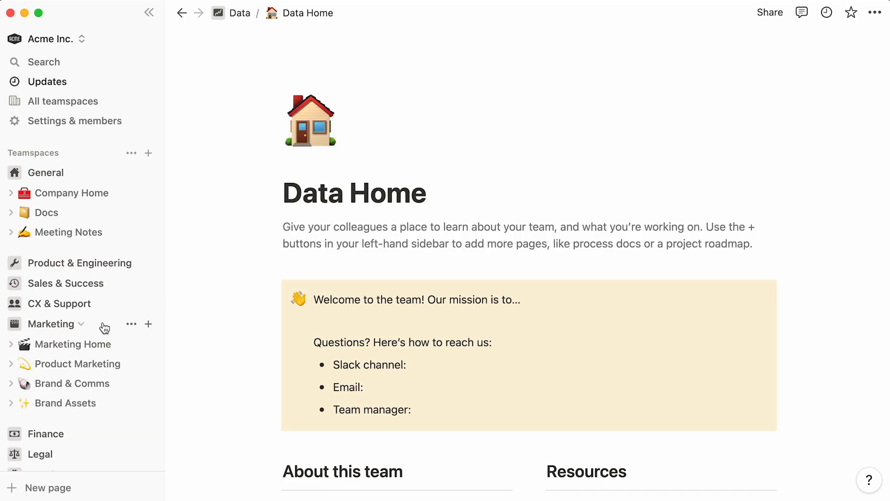
- Open Legal's permissions and keep 'Who can invite' set to Any teamspace member
click(73, 344)
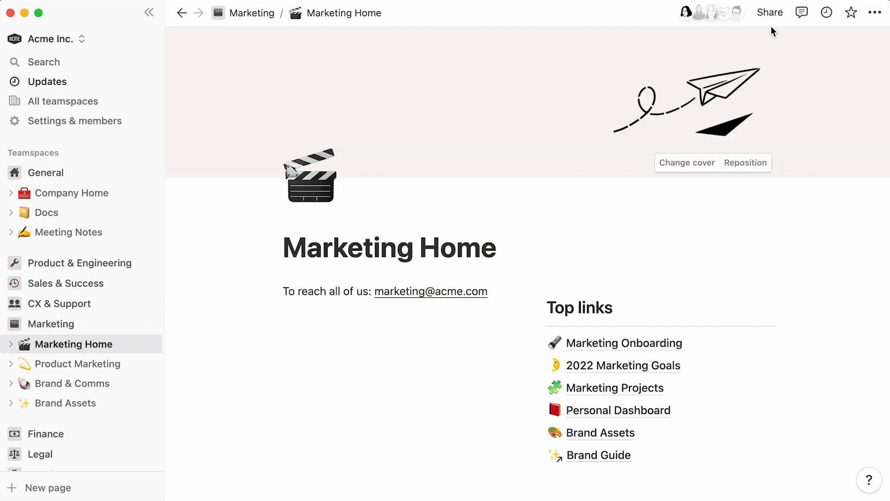
click(771, 12)
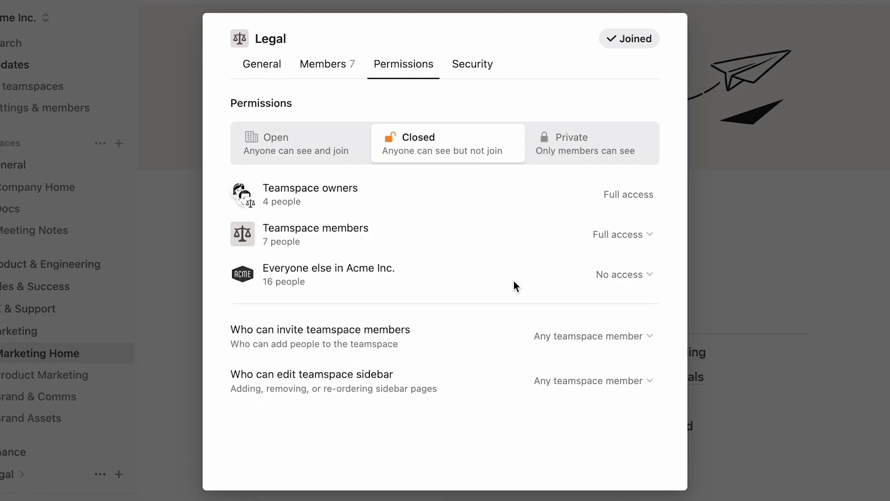
click(593, 336)
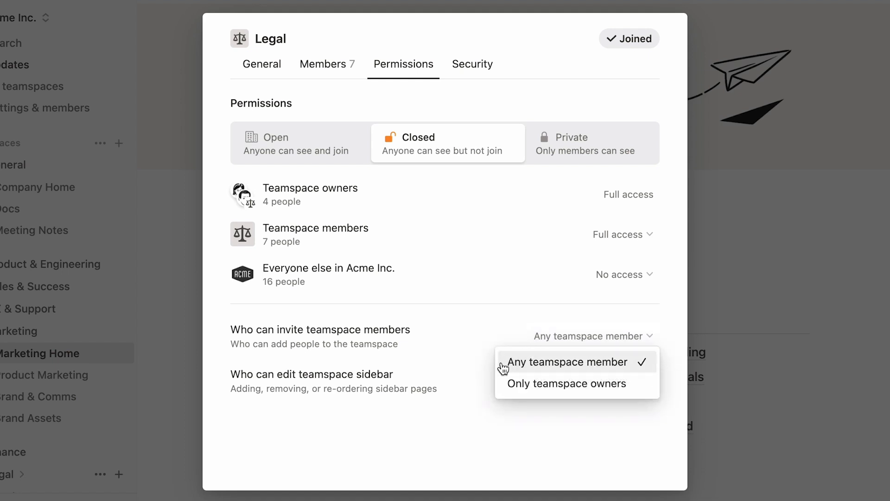
click(568, 362)
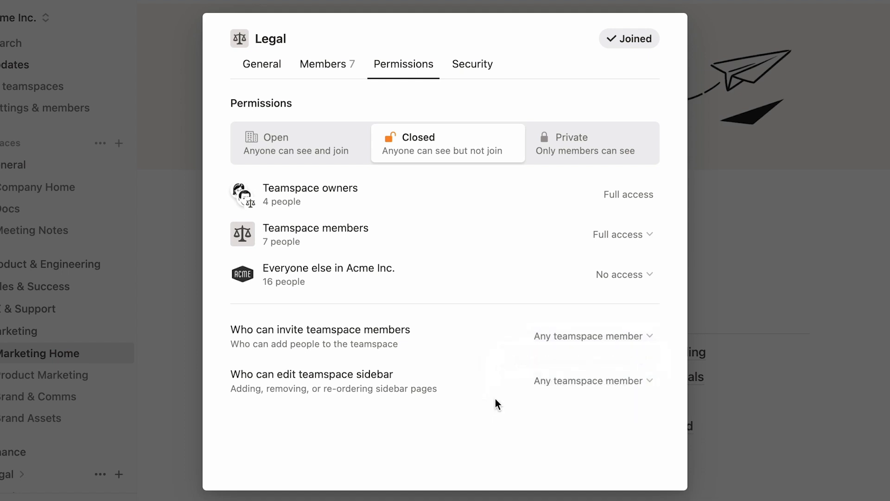
click(594, 381)
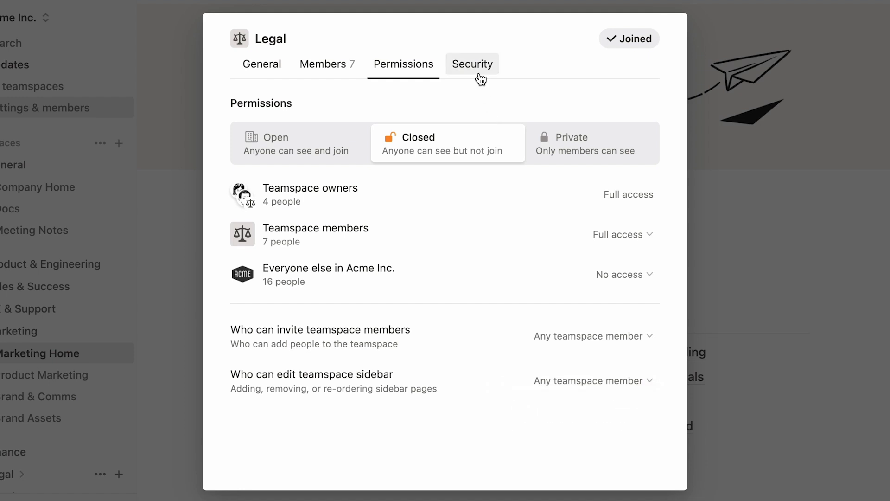
- In Legal's Security settings, disable guests (confirmed) and re-enable export
click(472, 64)
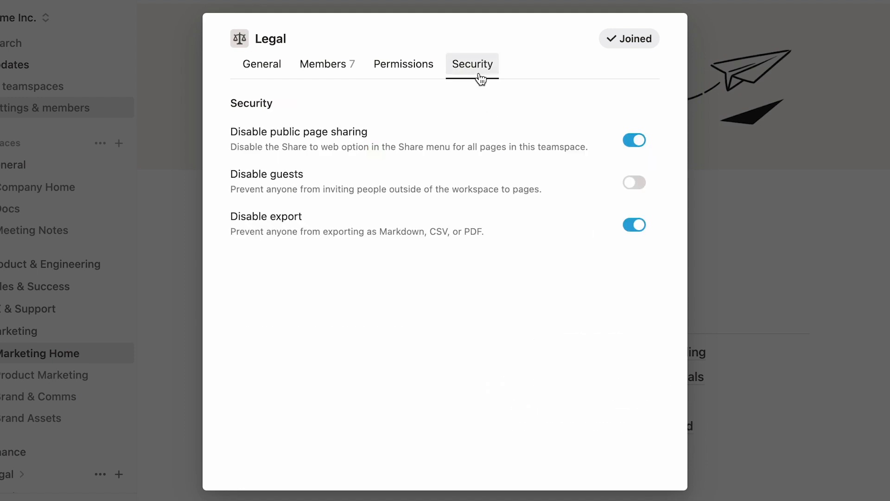
mouse_move(383, 133)
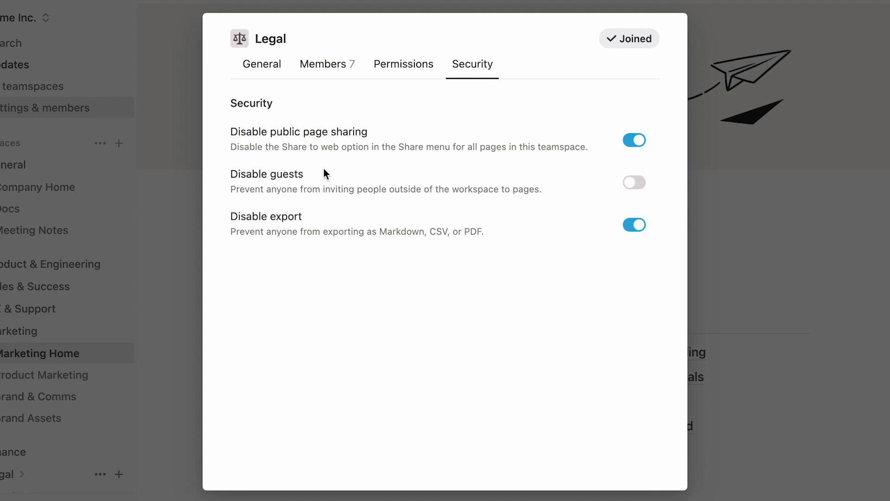
mouse_move(322, 177)
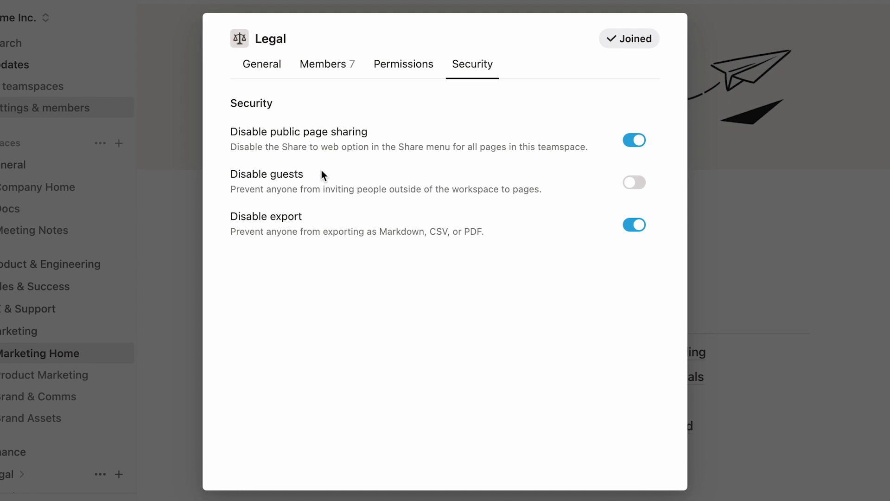
mouse_move(319, 221)
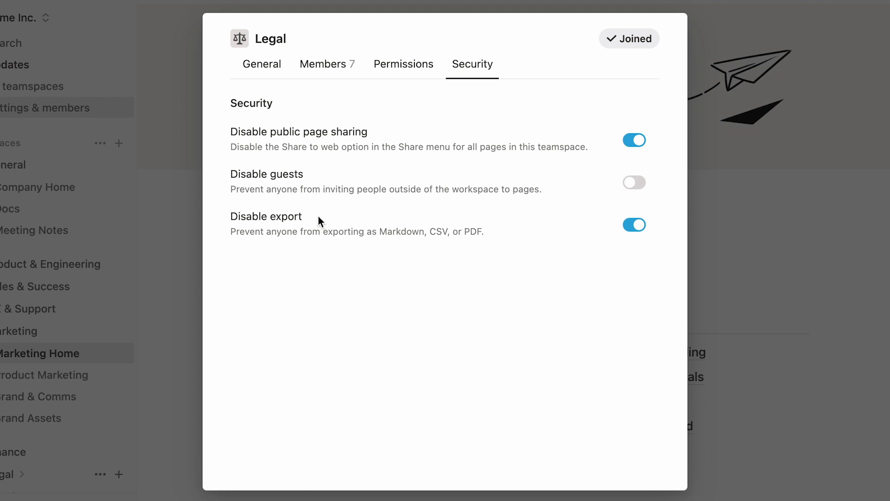
click(635, 182)
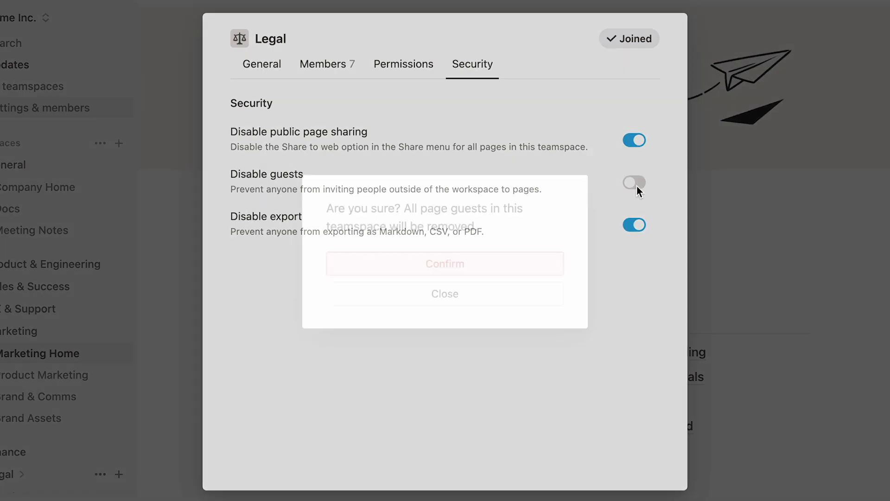
click(445, 264)
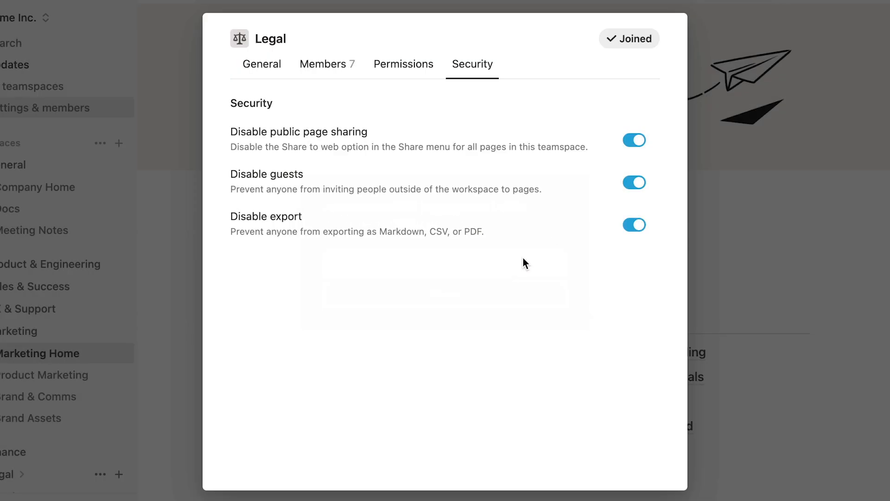
click(634, 225)
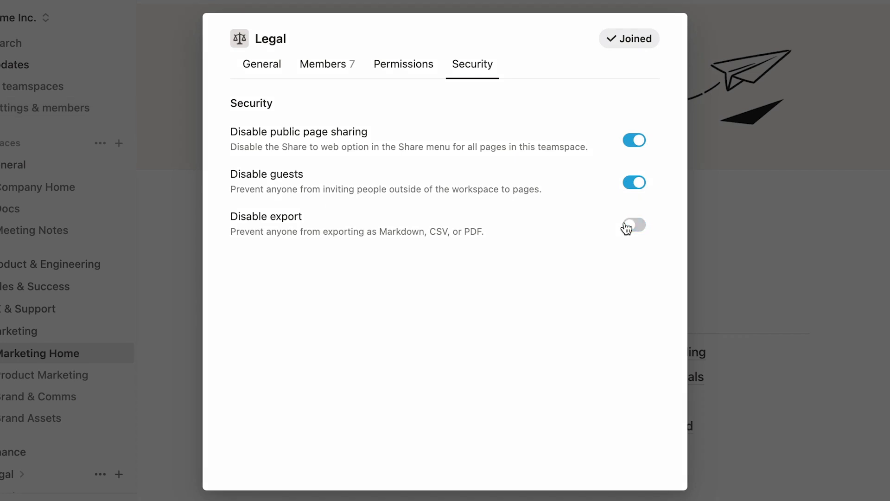
mouse_move(604, 214)
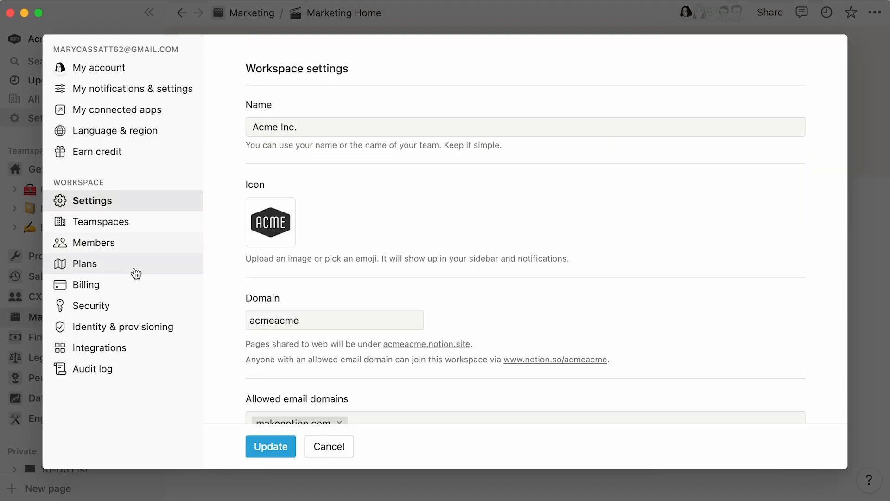
- Open the workspace-wide Security settings from Settings & members
click(91, 306)
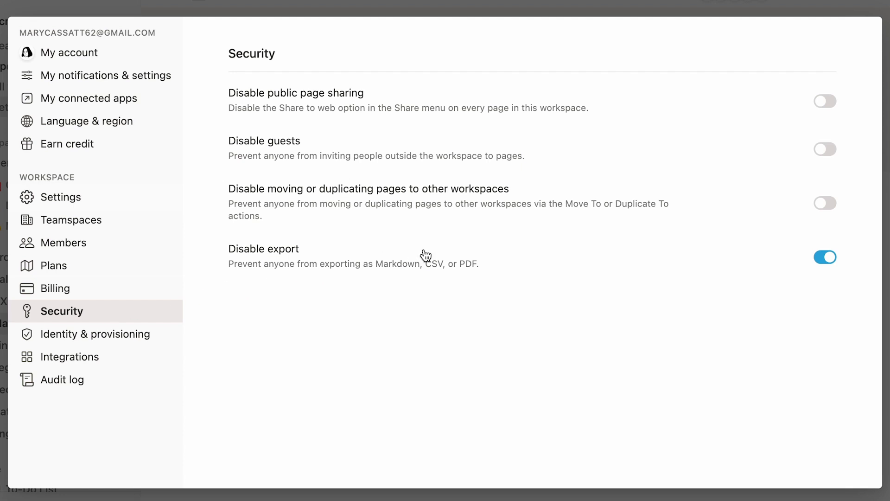
mouse_move(762, 256)
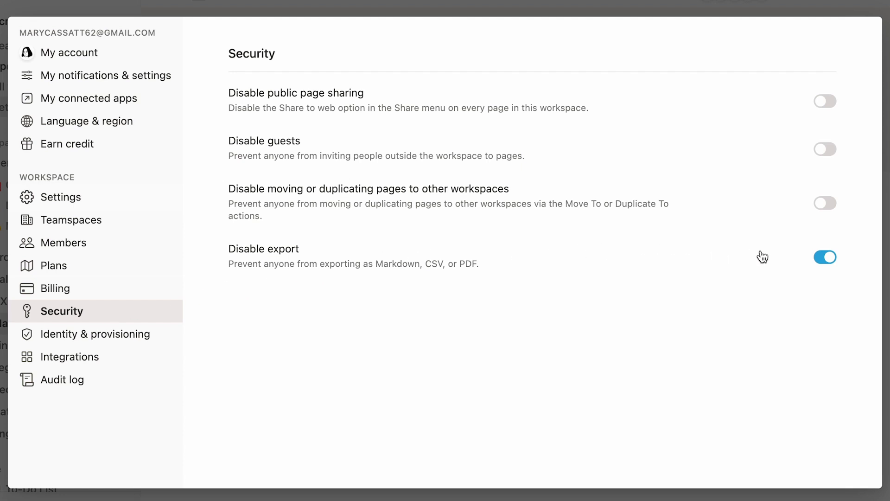
mouse_move(780, 258)
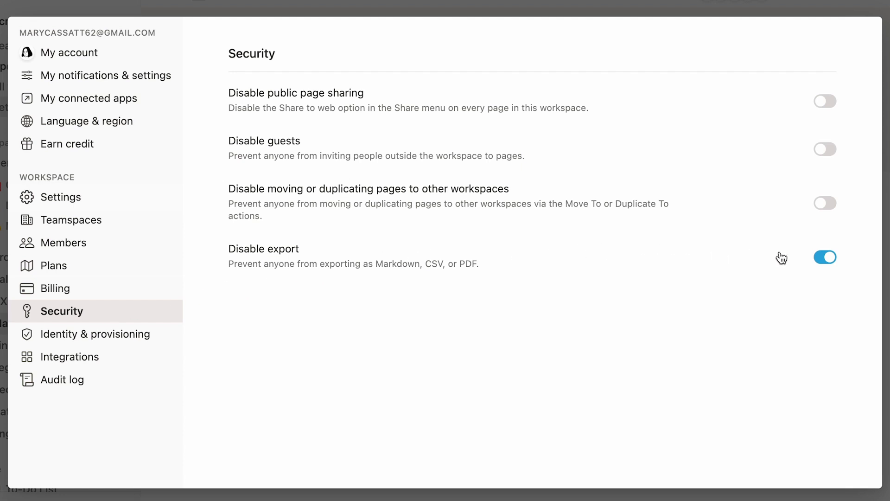
mouse_move(784, 108)
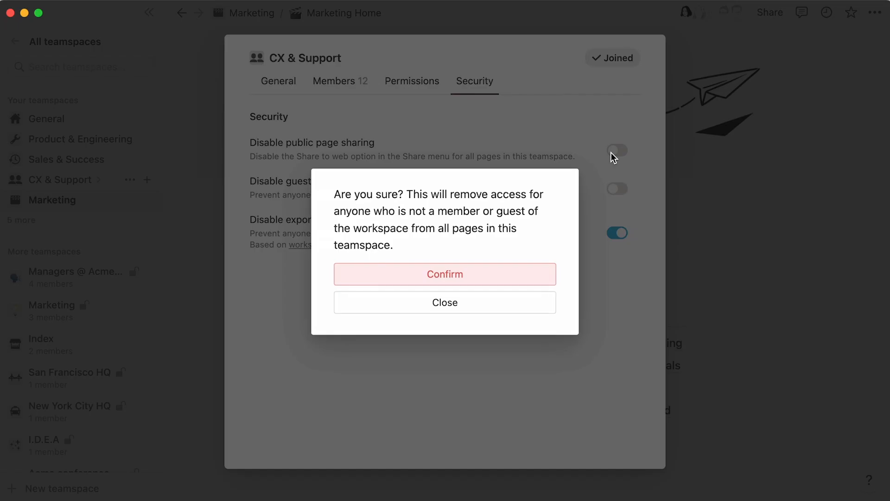
- Confirm disabling public page sharing for CX & Support, keeping export blocked
click(445, 274)
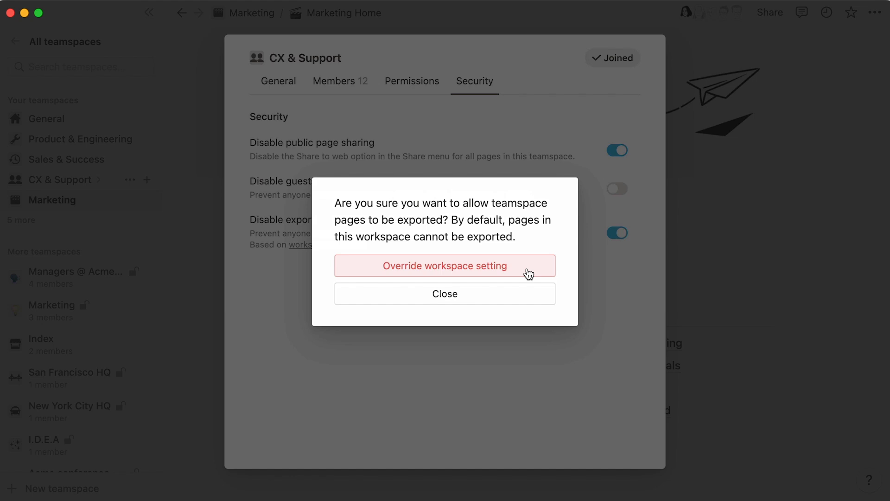
mouse_move(508, 290)
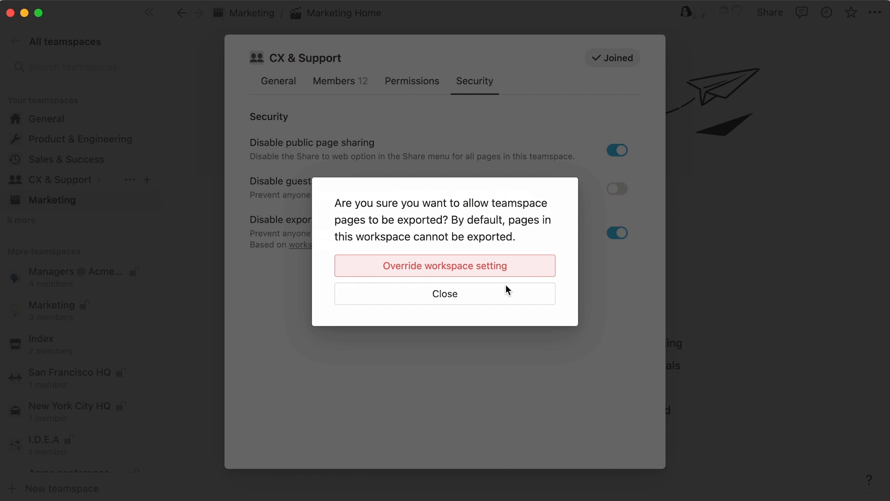
mouse_move(497, 296)
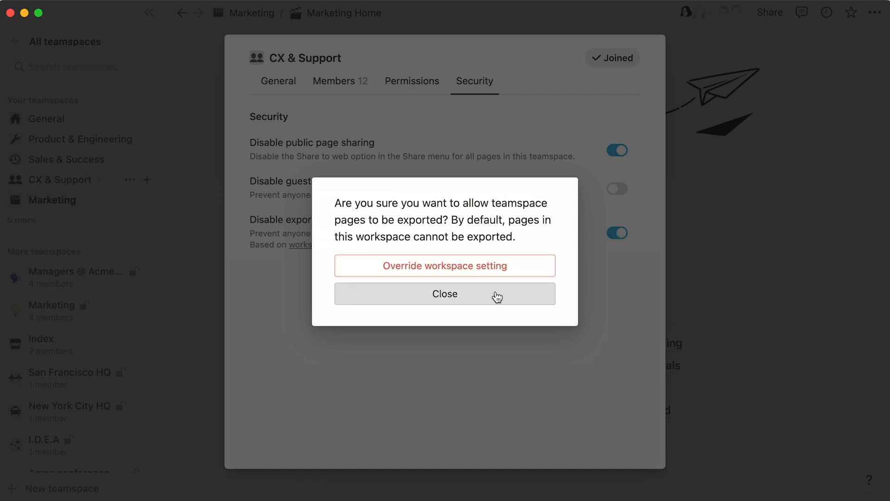
click(445, 294)
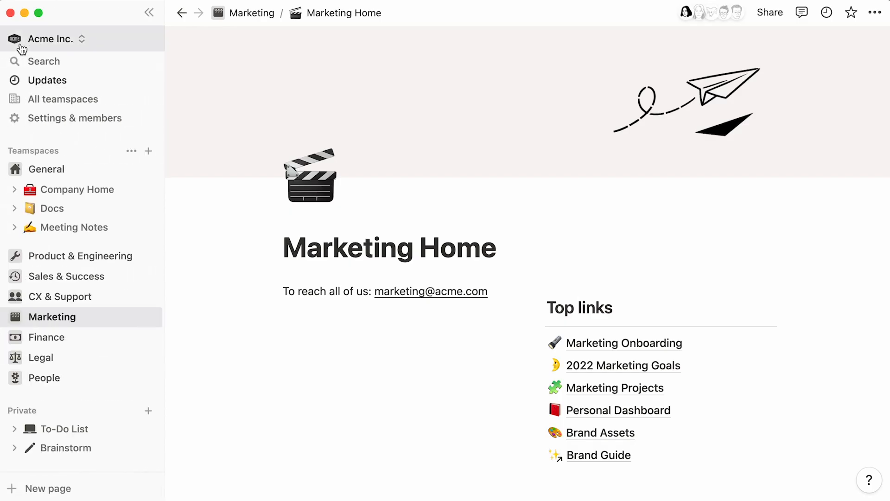
mouse_move(39, 126)
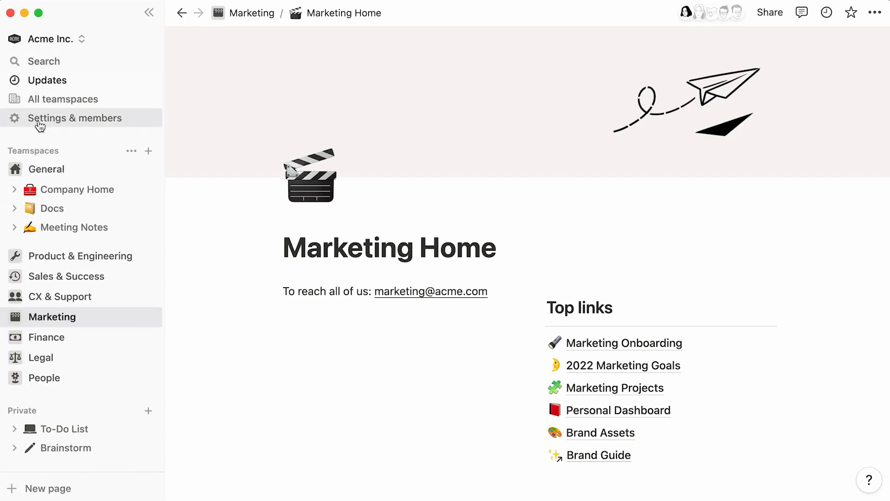
- Filter workspace Teamspaces to Archived and open the Data teamspace's options menu
click(75, 118)
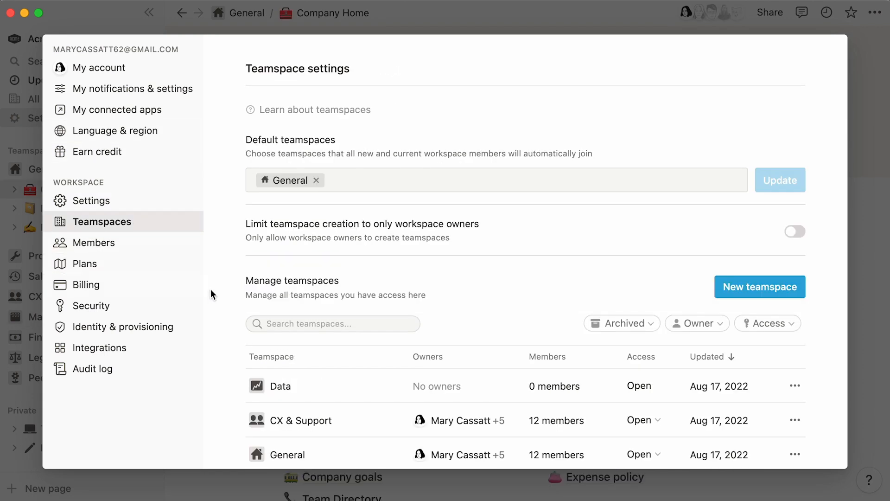
click(622, 323)
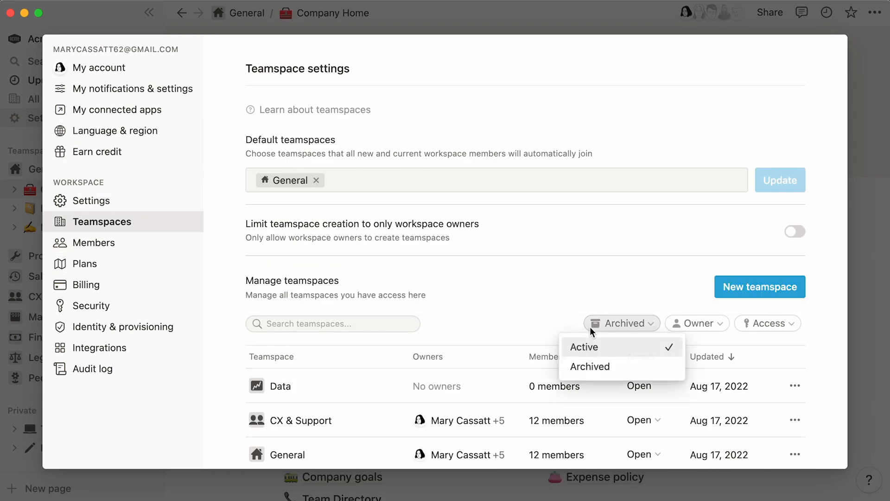
click(590, 367)
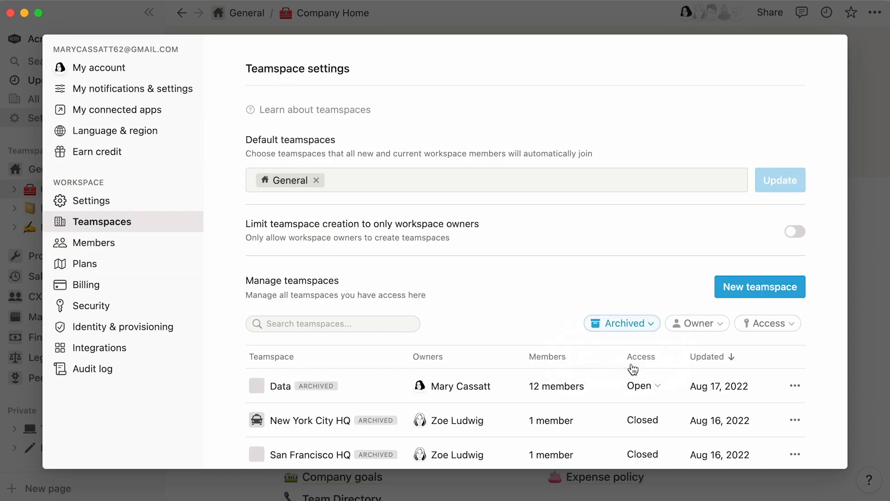
click(795, 386)
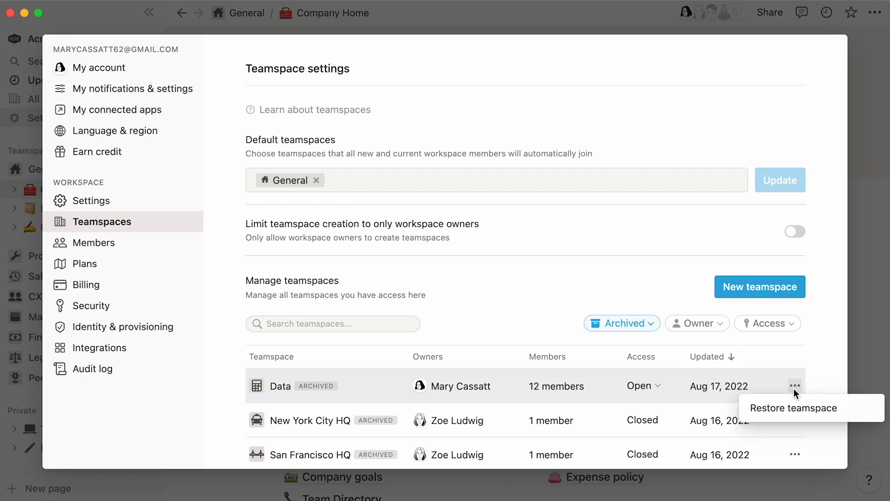
mouse_move(796, 419)
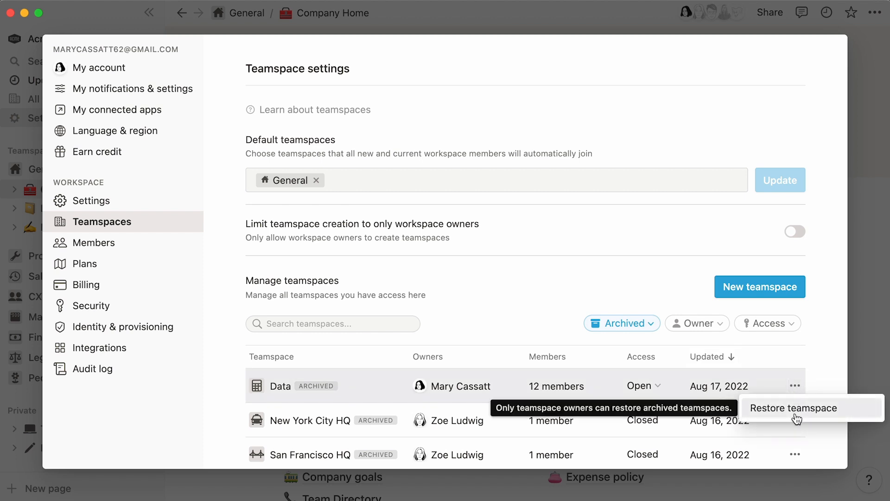
mouse_move(169, 414)
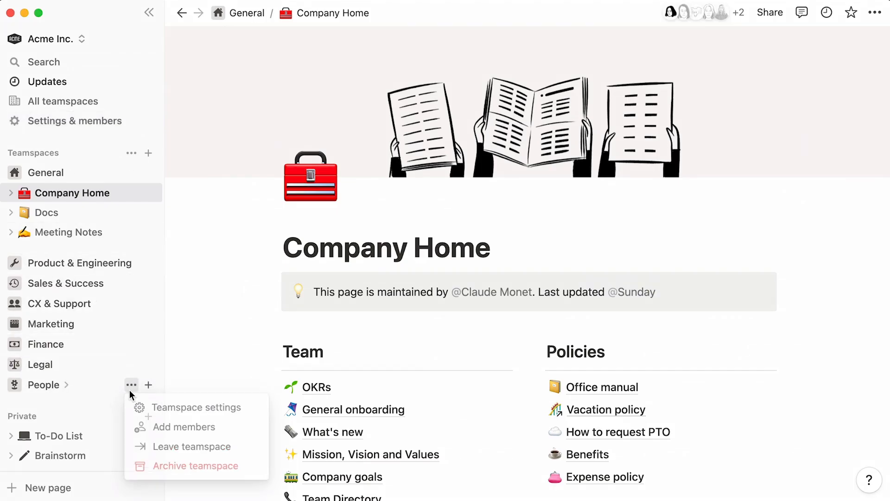
mouse_move(149, 475)
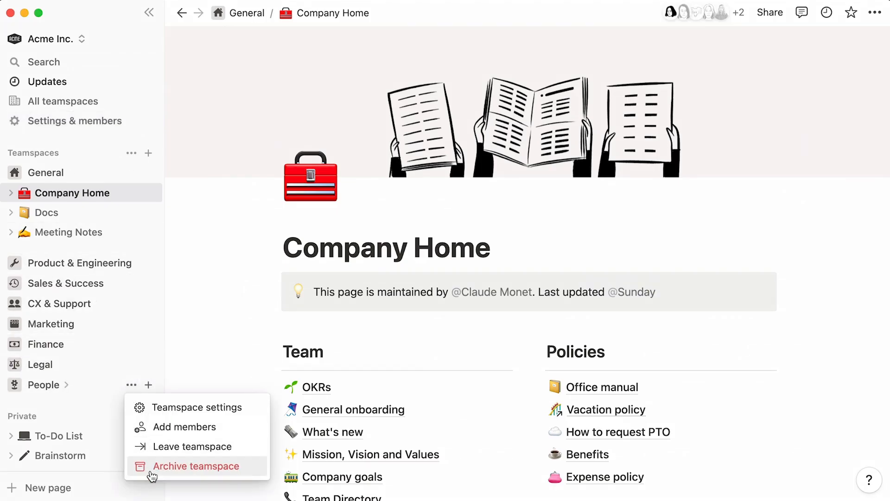
- Archive the People teamspace and confirm
click(196, 466)
text(People)
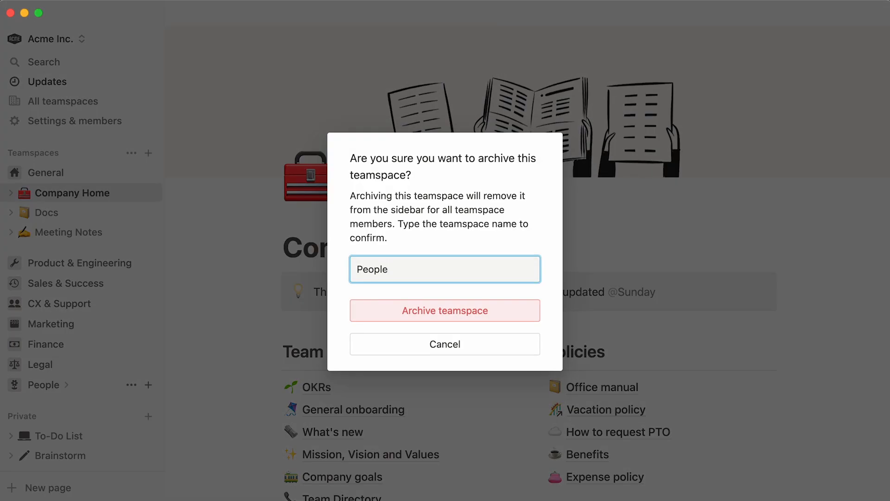
click(444, 311)
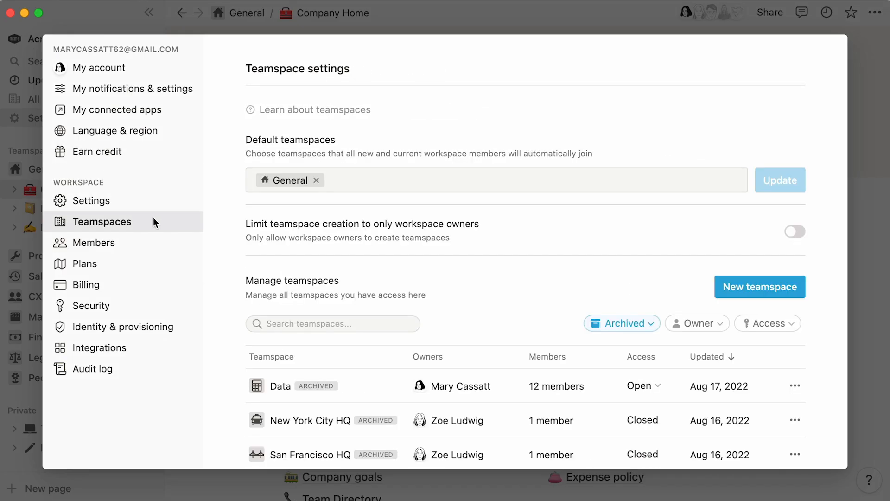
- Filter teamspaces by no owner, join Data, and set your role to Teamspace owner
click(621, 323)
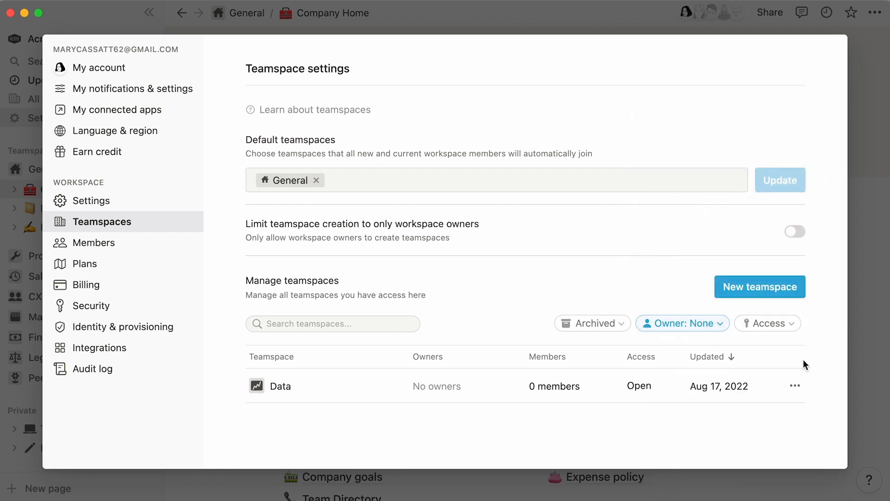
click(795, 385)
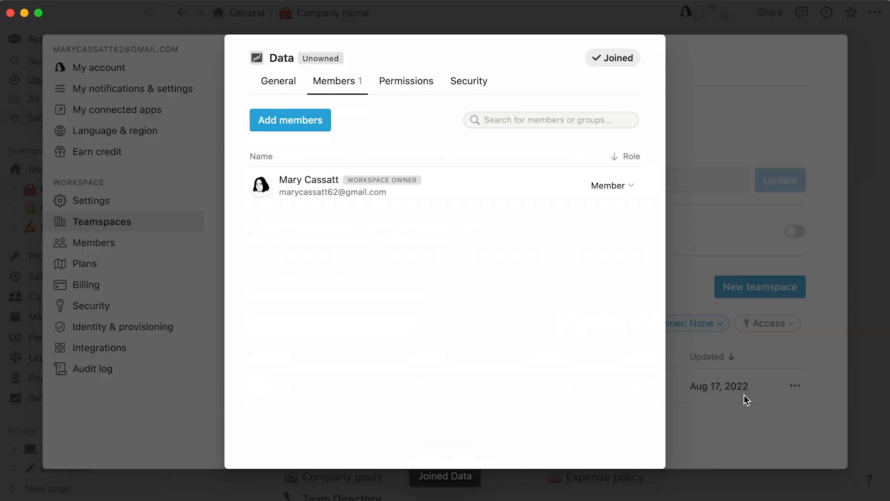
click(611, 185)
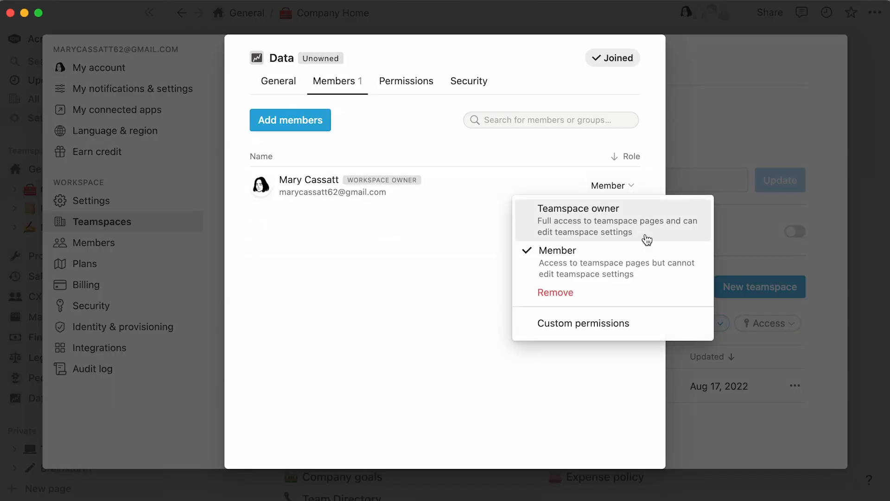
click(578, 220)
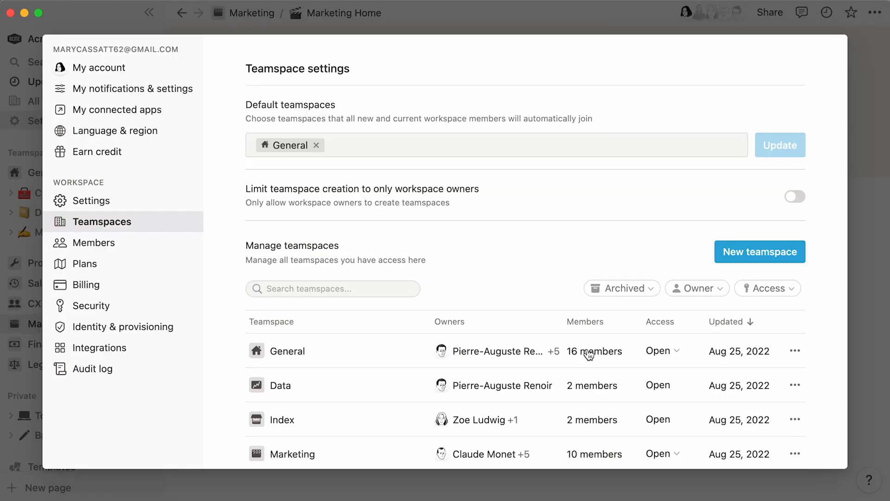
- Filter the teamspace list by access level Closed, then by Private
click(768, 288)
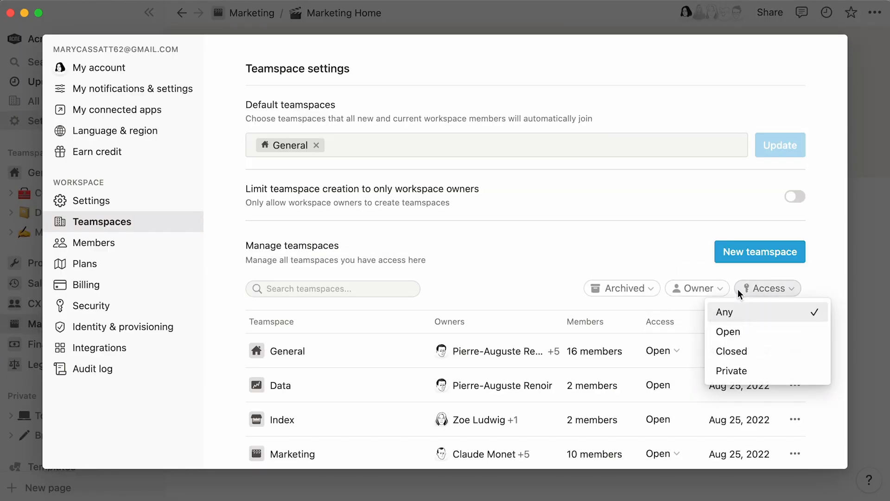
click(732, 351)
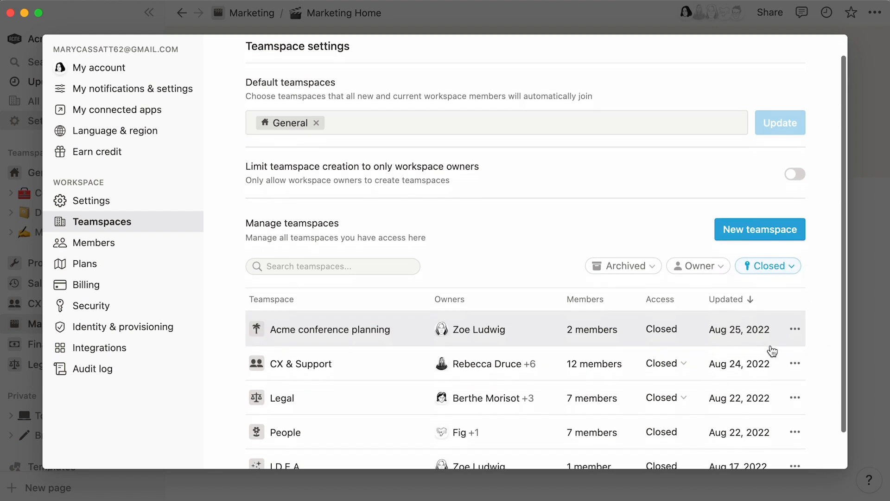
scroll(down, 3)
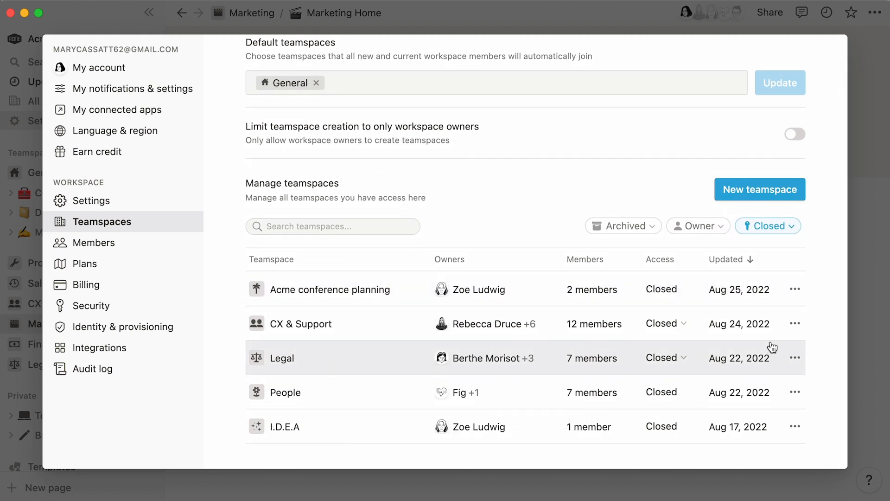
click(768, 226)
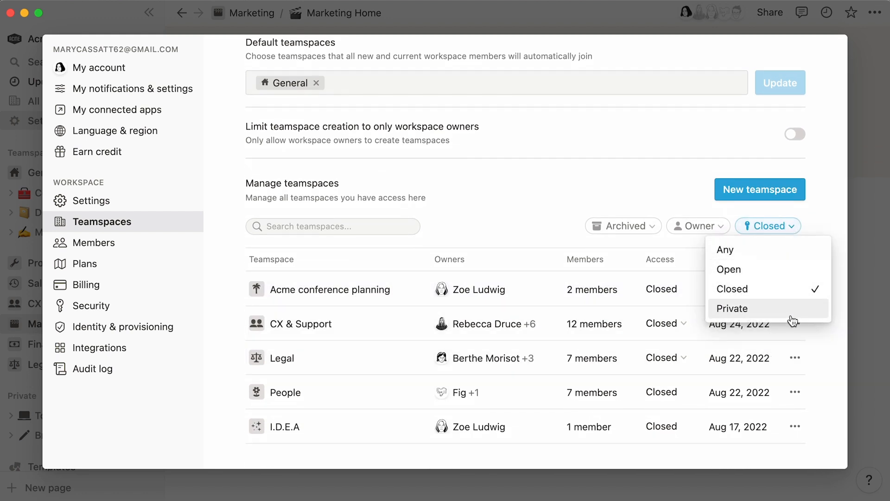
click(728, 269)
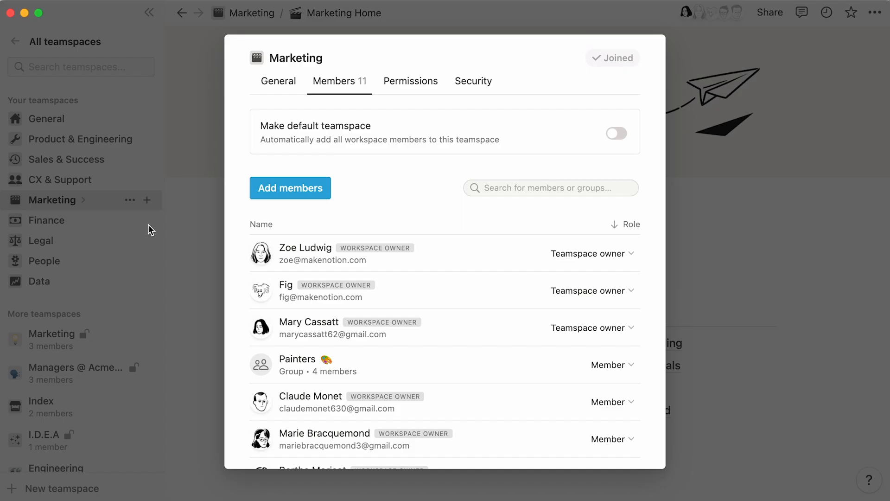
- Browse Marketing's General, Members, Permissions and Security tabs in turn
click(278, 81)
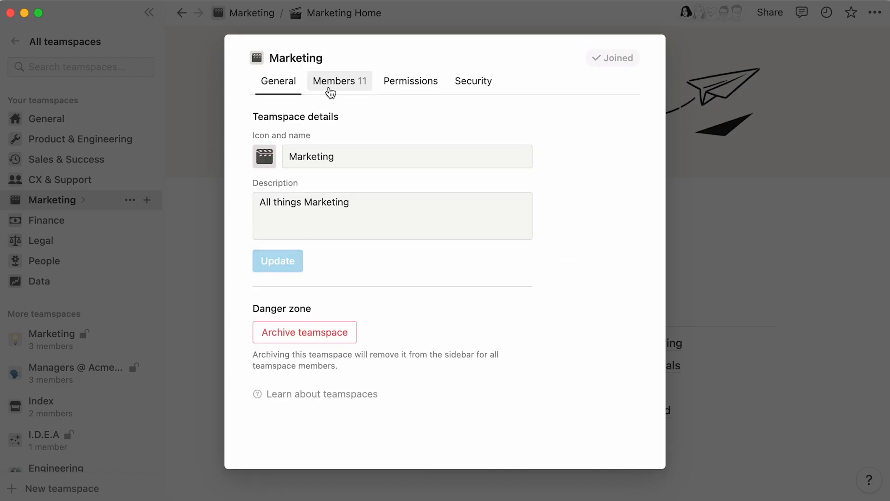
click(334, 80)
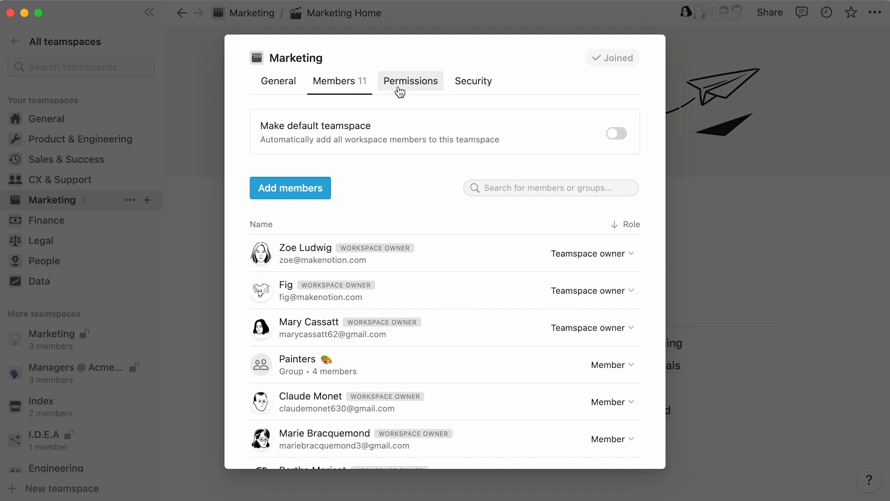
click(411, 81)
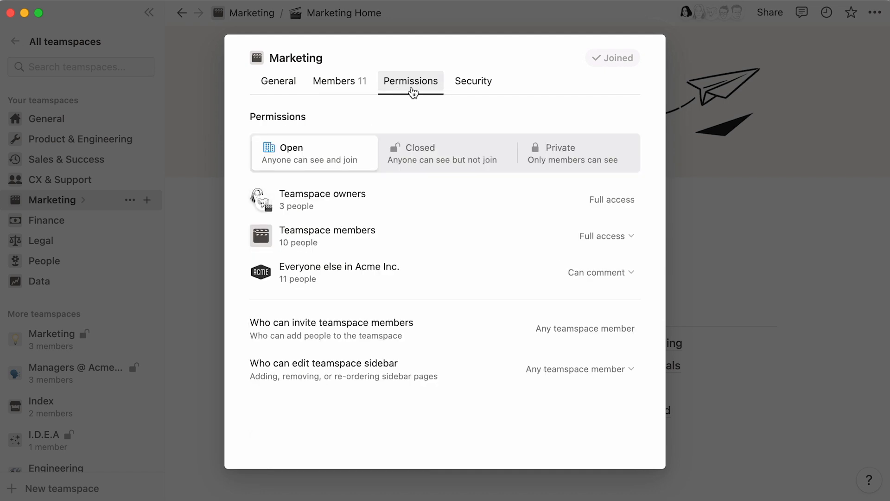
click(474, 81)
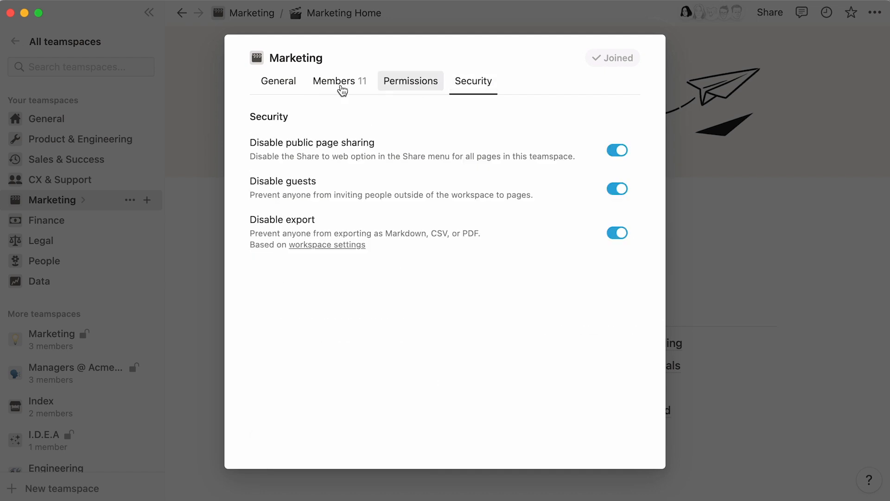